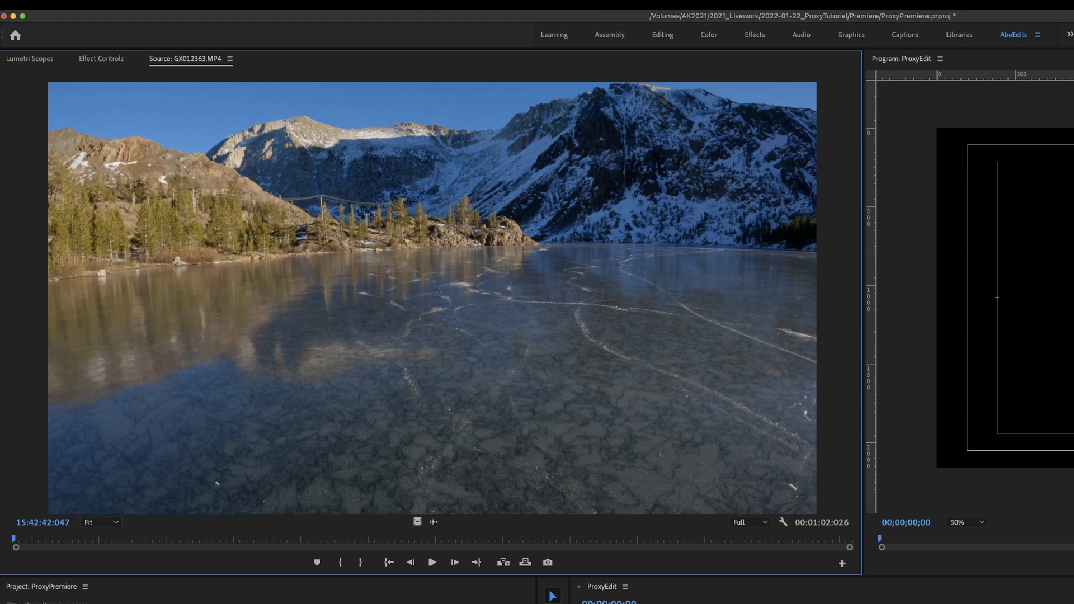
Scrub through the 4K ice-skating clip GX012363.MP4 in the source monitor to preview it
left_click_drag(15, 546, 102, 540)
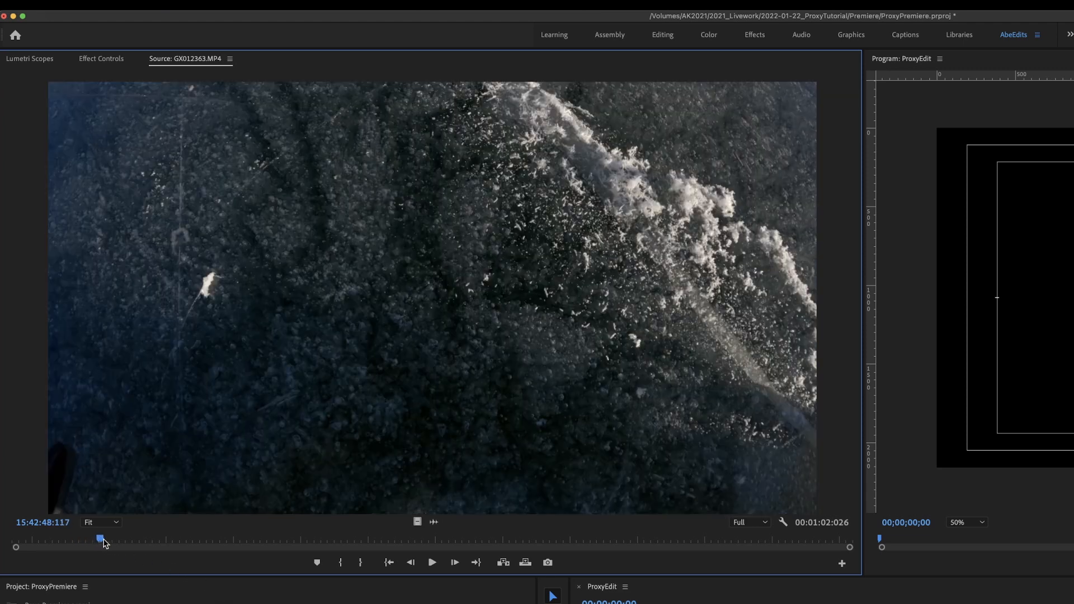
left_click_drag(102, 539, 274, 539)
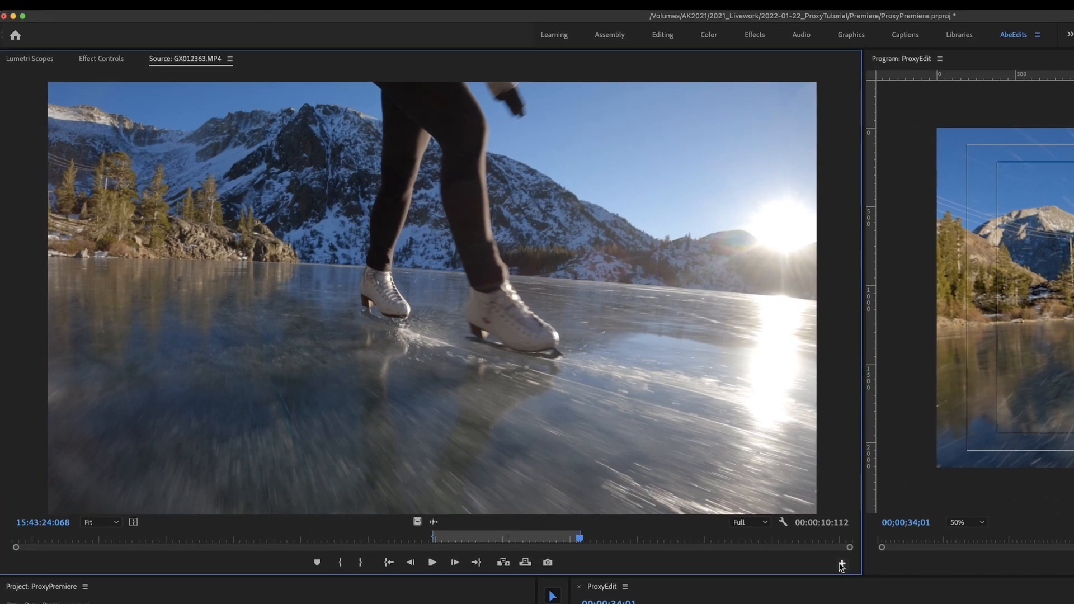
Bring up the Button Editor for the source monitor's transport controls
left_click(842, 565)
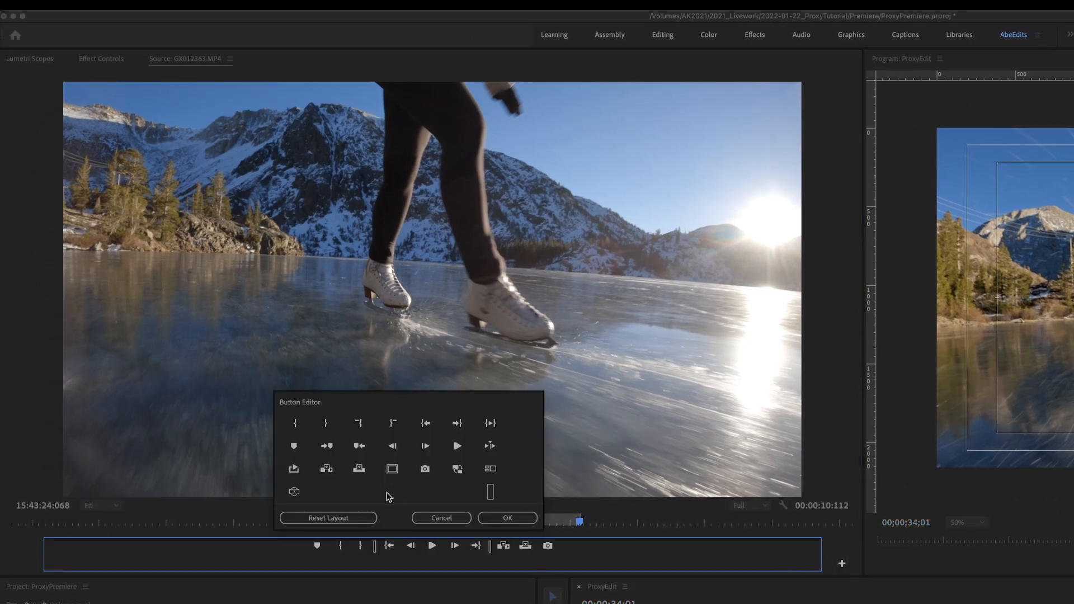
mouse_move(457, 469)
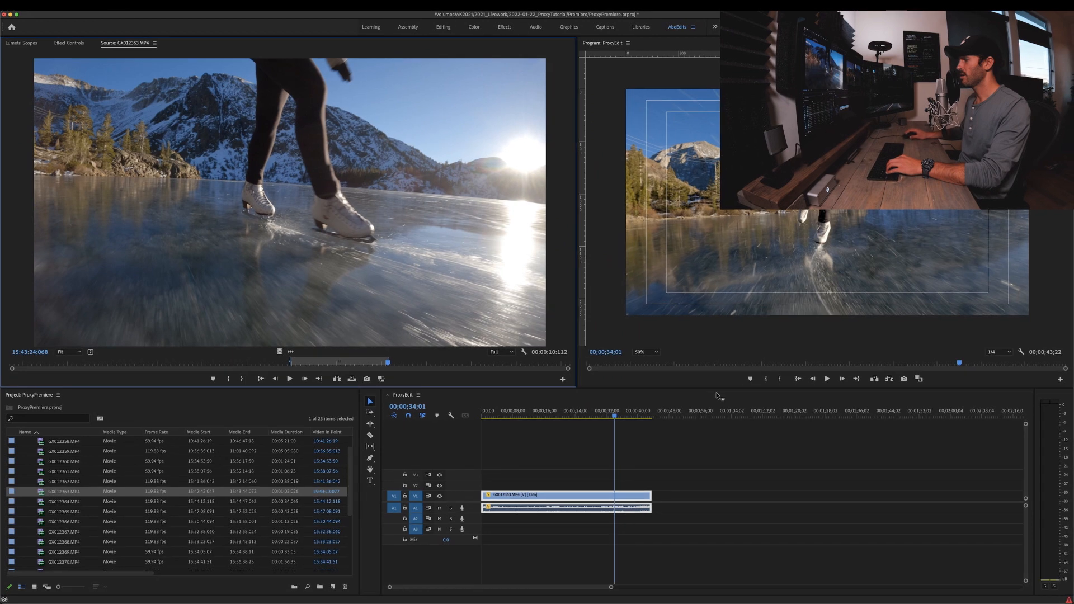
mouse_move(1018, 385)
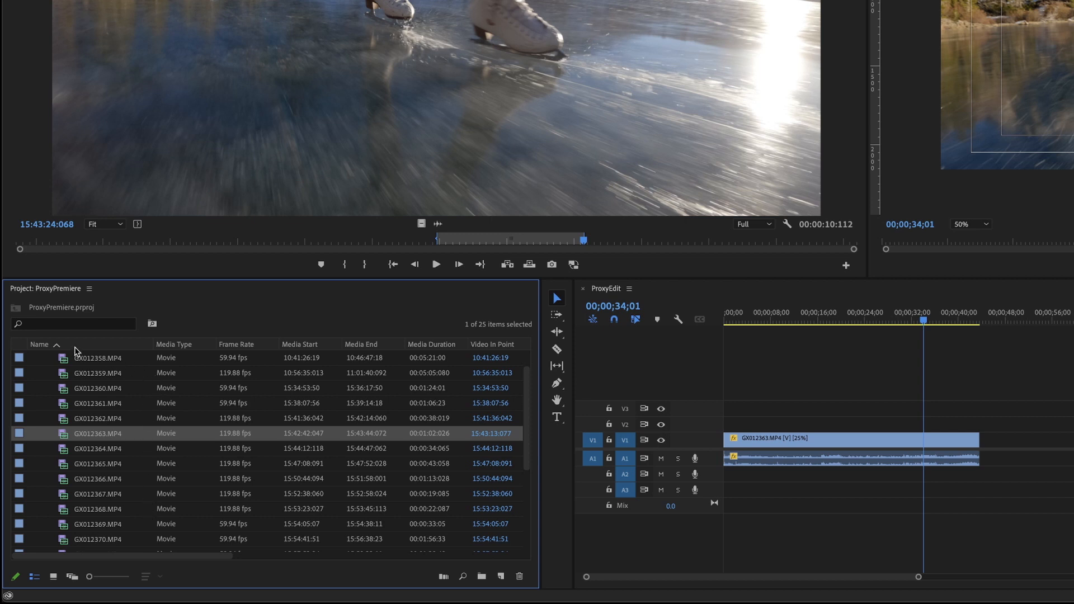
mouse_move(144, 346)
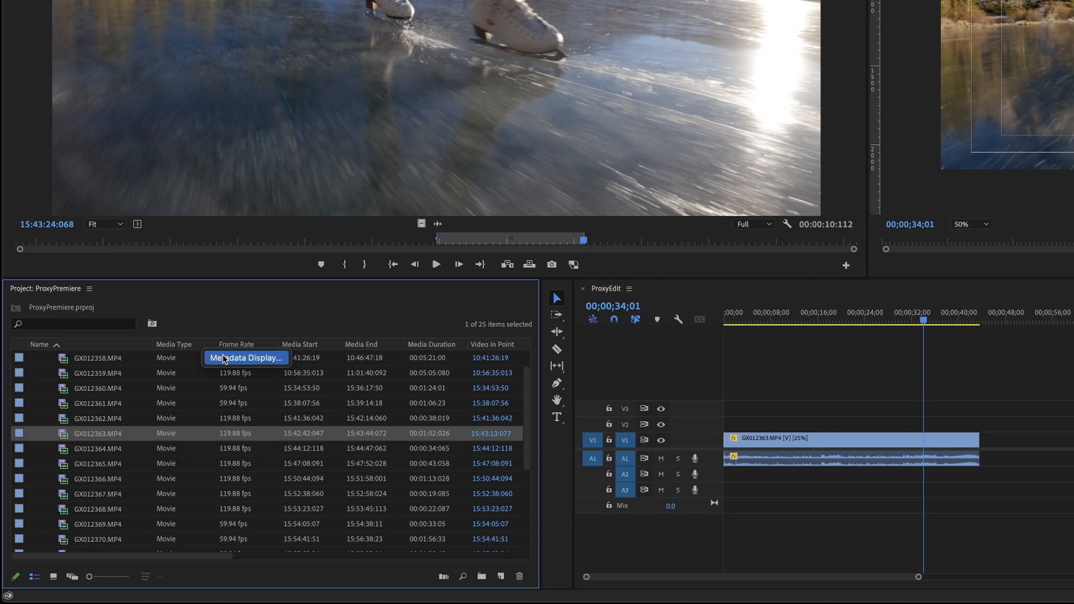
Enable the Proxy column in the Project panel's Metadata Display settings
left_click(245, 358)
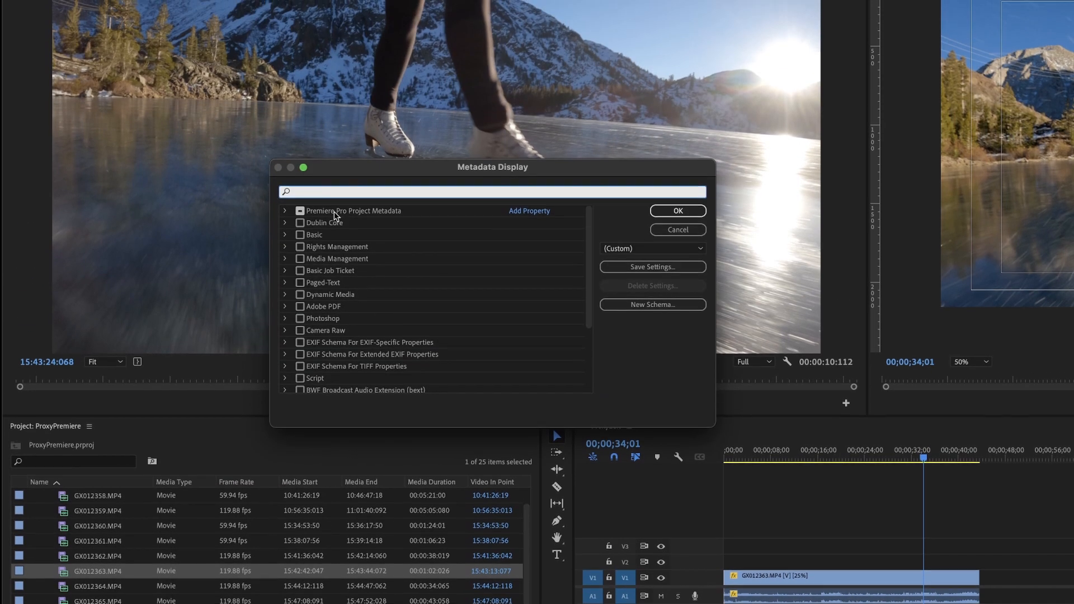
left_click(285, 212)
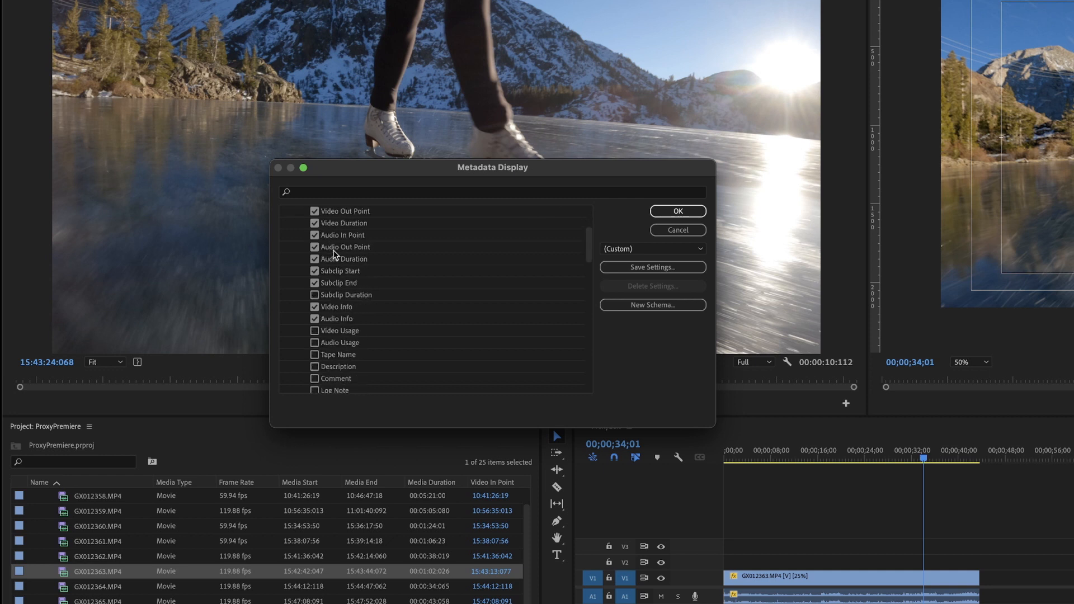
scroll("down", 3)
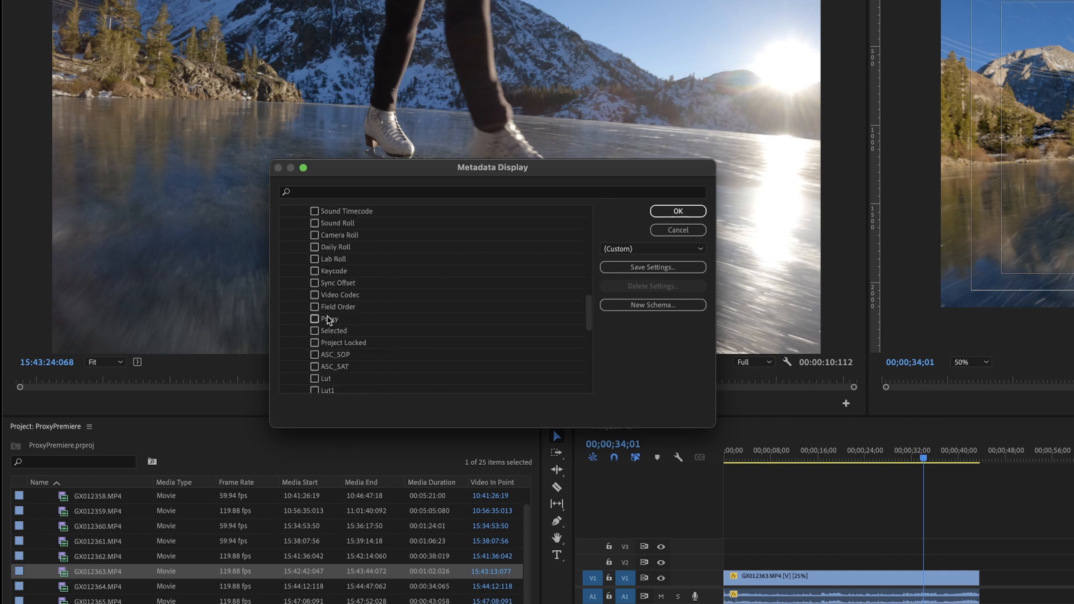
left_click(314, 318)
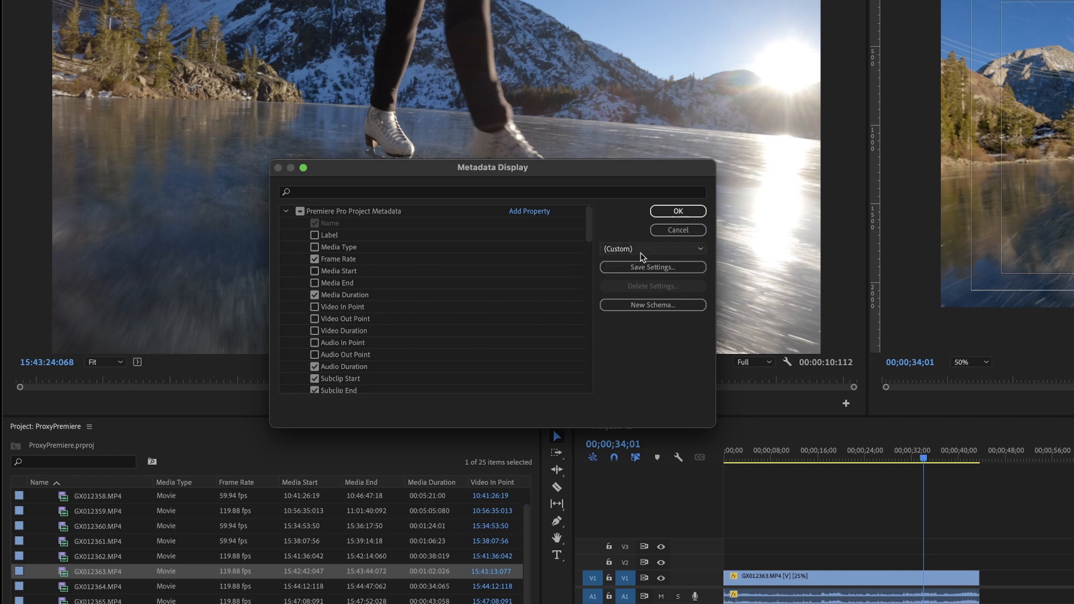
Apply the saved MinimalAbe column preset and confirm the new layout
left_click(651, 248)
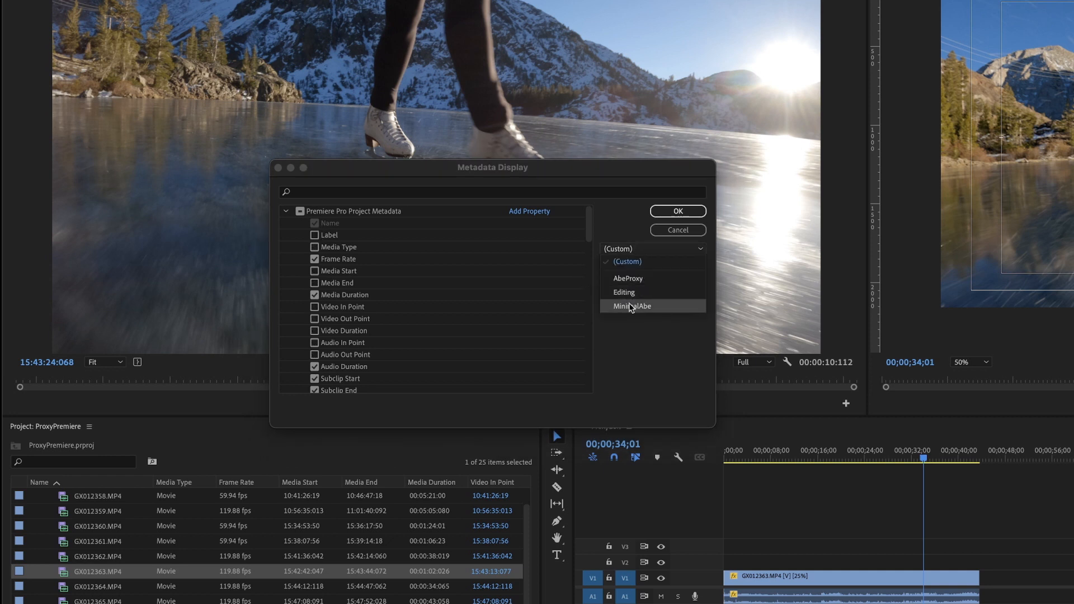
left_click(630, 307)
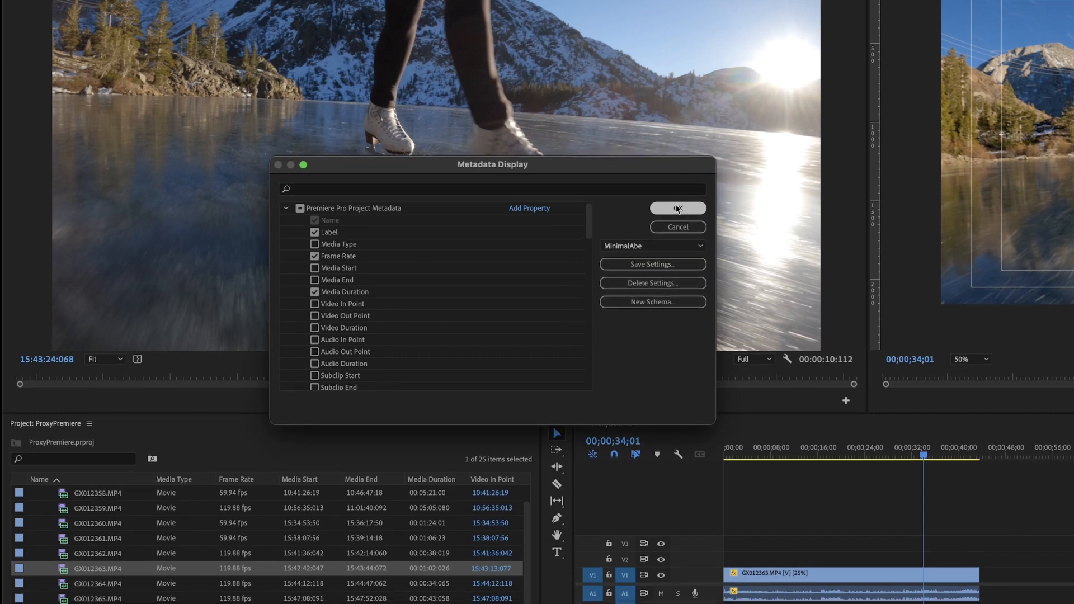
left_click(676, 208)
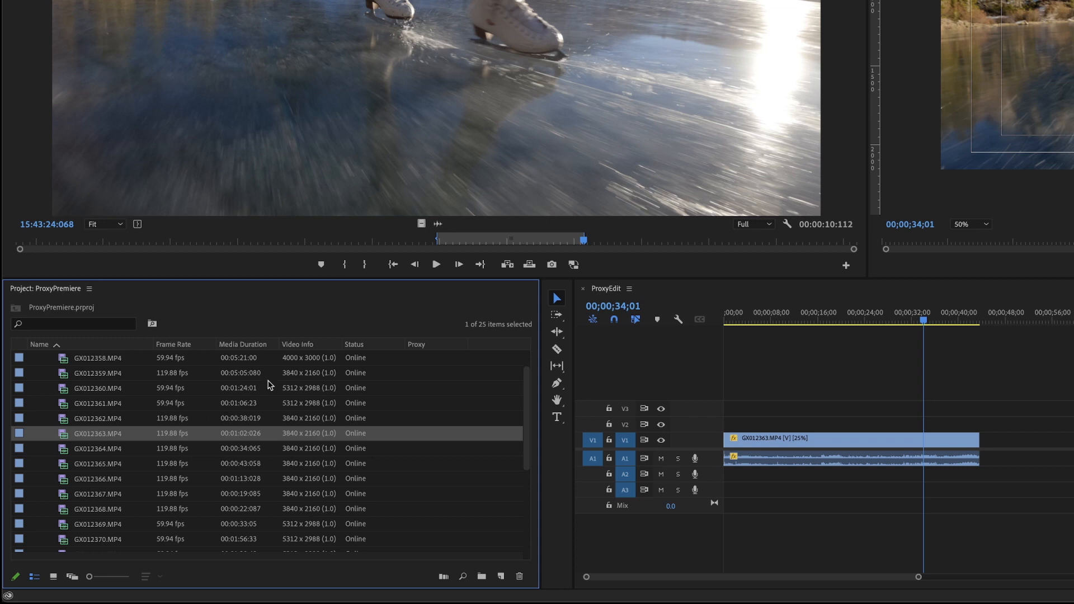
mouse_move(409, 381)
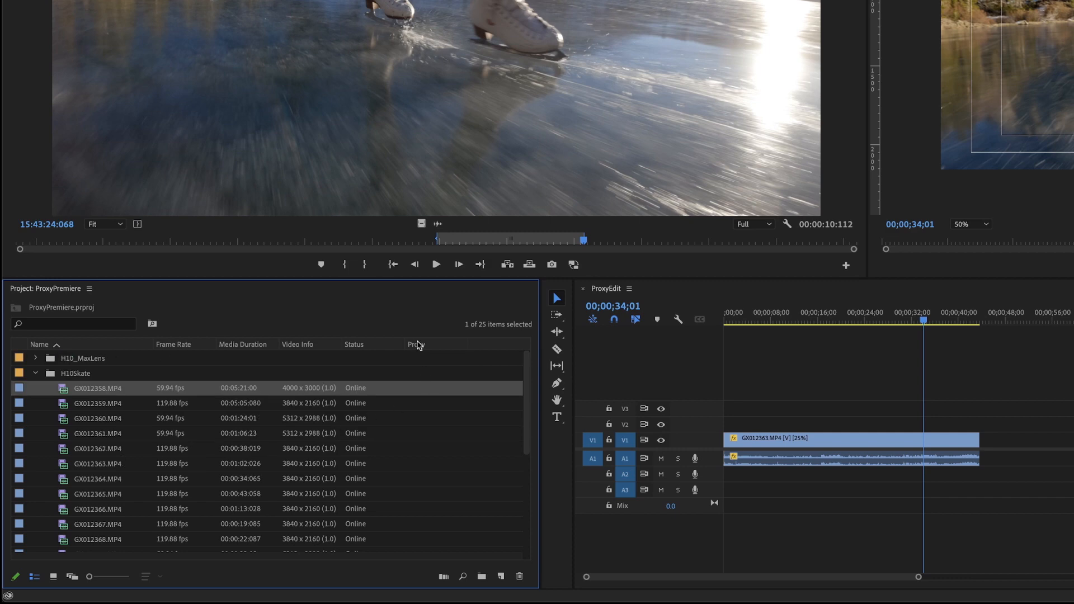
mouse_move(371, 514)
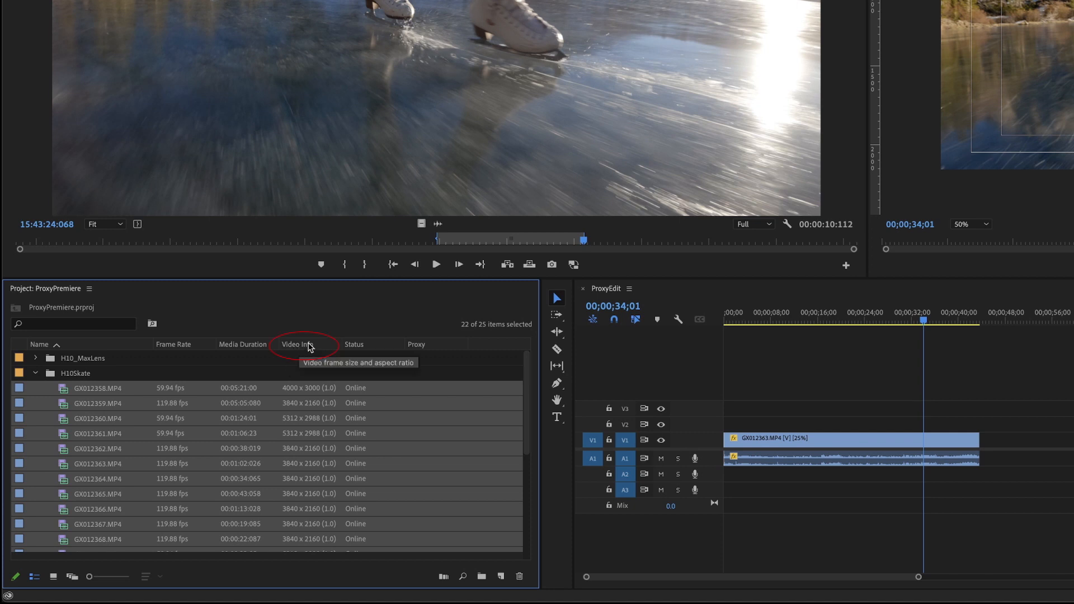
Sort the H10Skate clips by the Video Info column to group resolutions
left_click(298, 343)
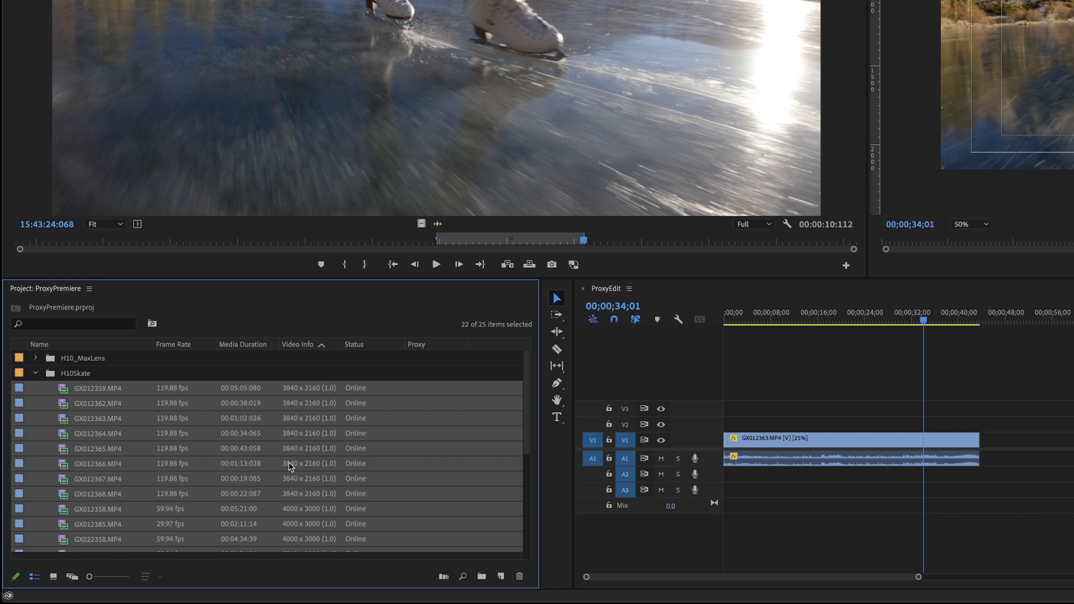
mouse_move(287, 406)
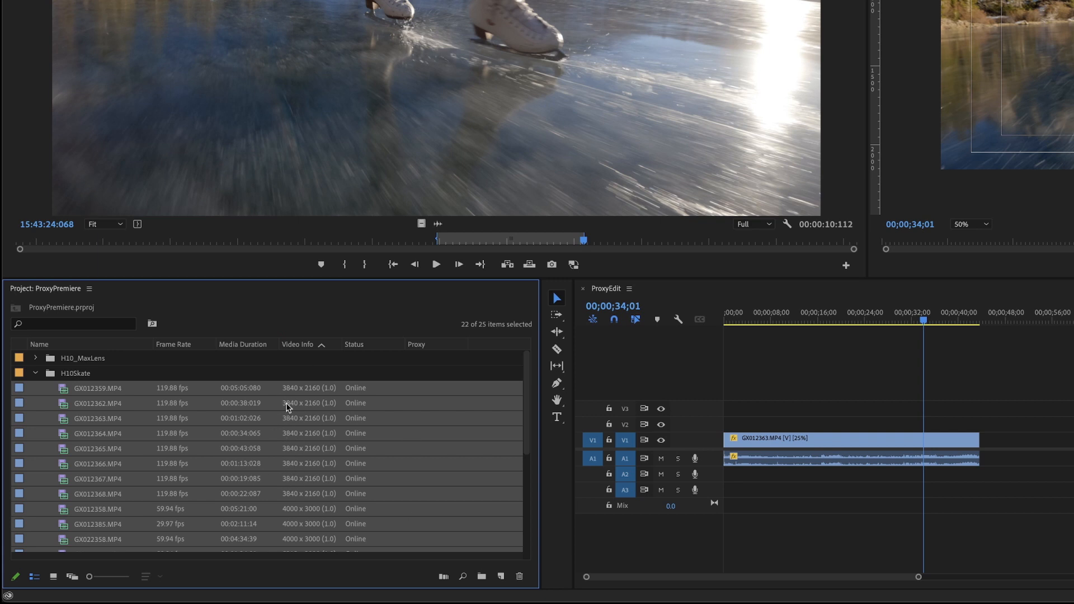
mouse_move(298, 404)
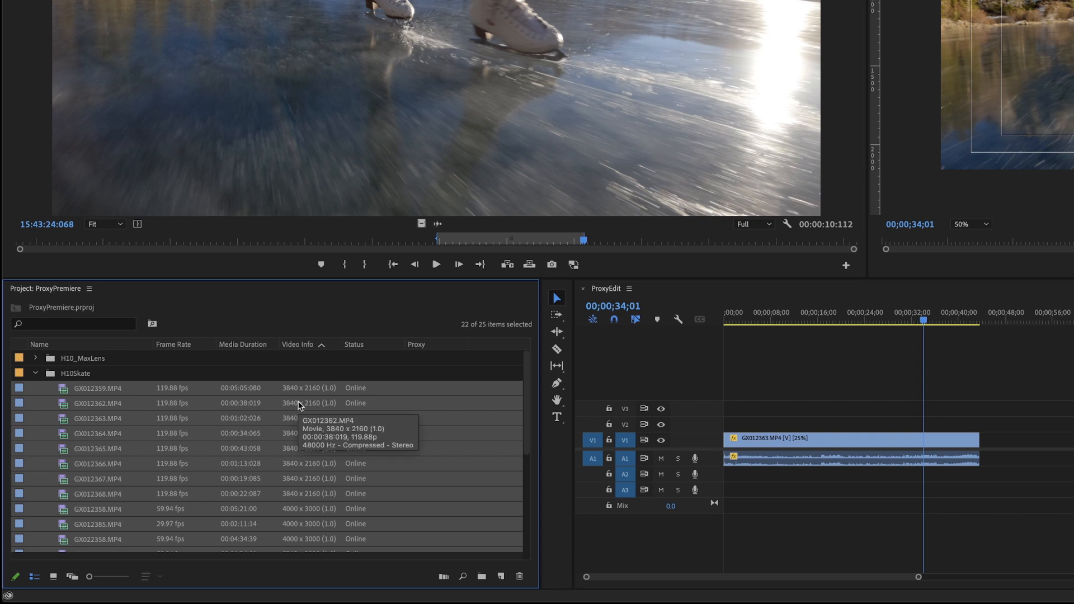
mouse_move(314, 404)
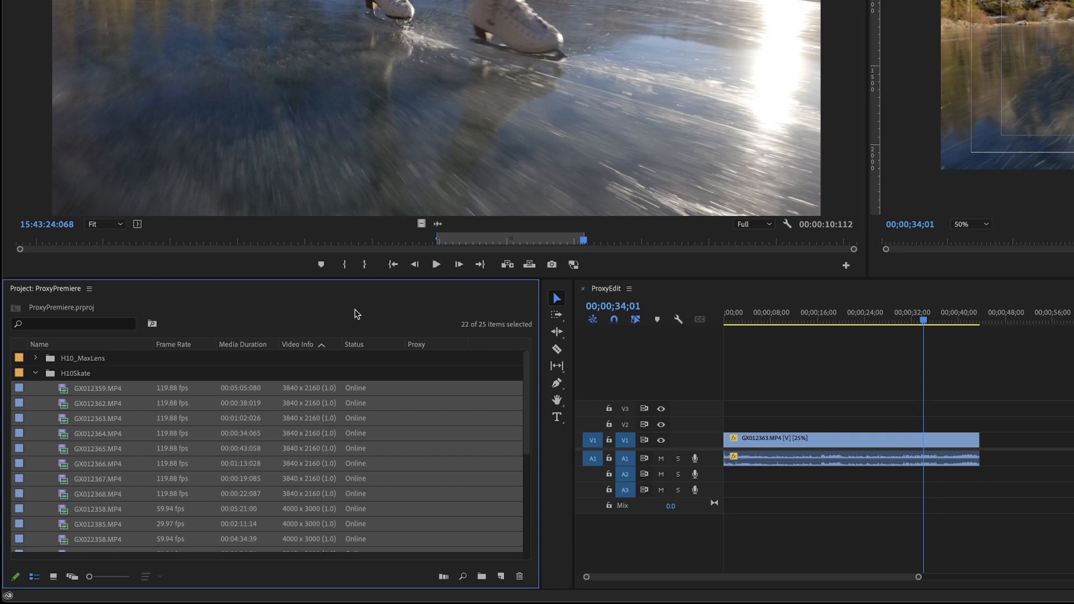
mouse_move(164, 453)
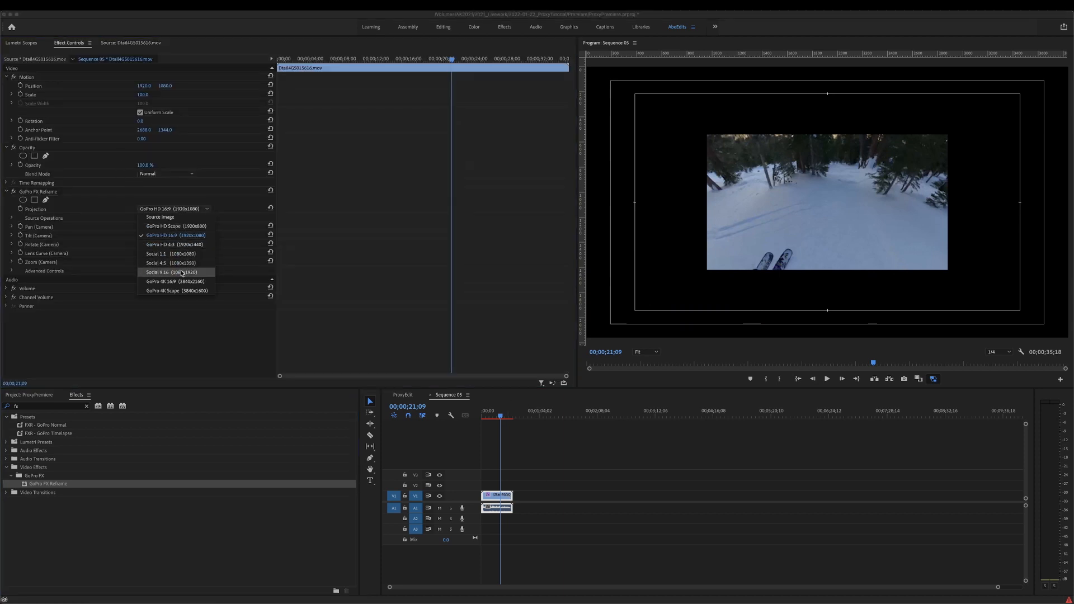
left_click(175, 281)
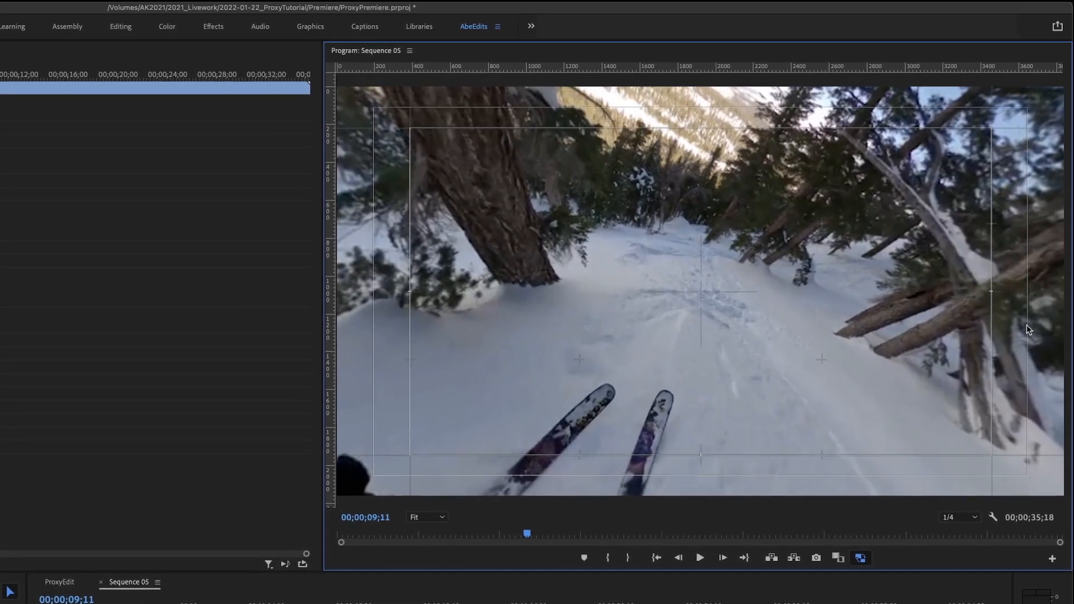
left_click(699, 558)
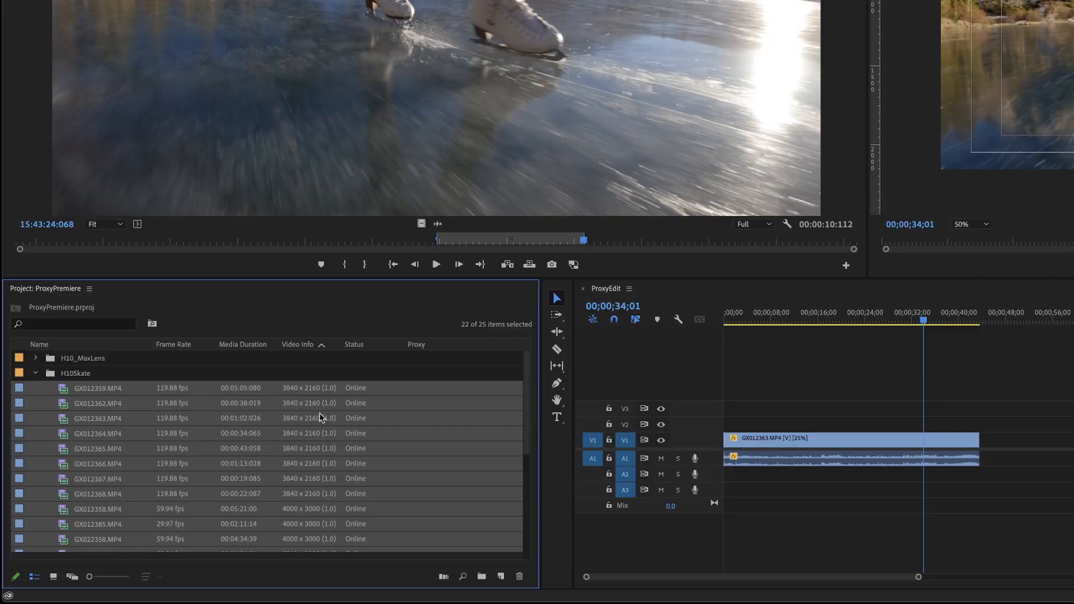
mouse_move(332, 519)
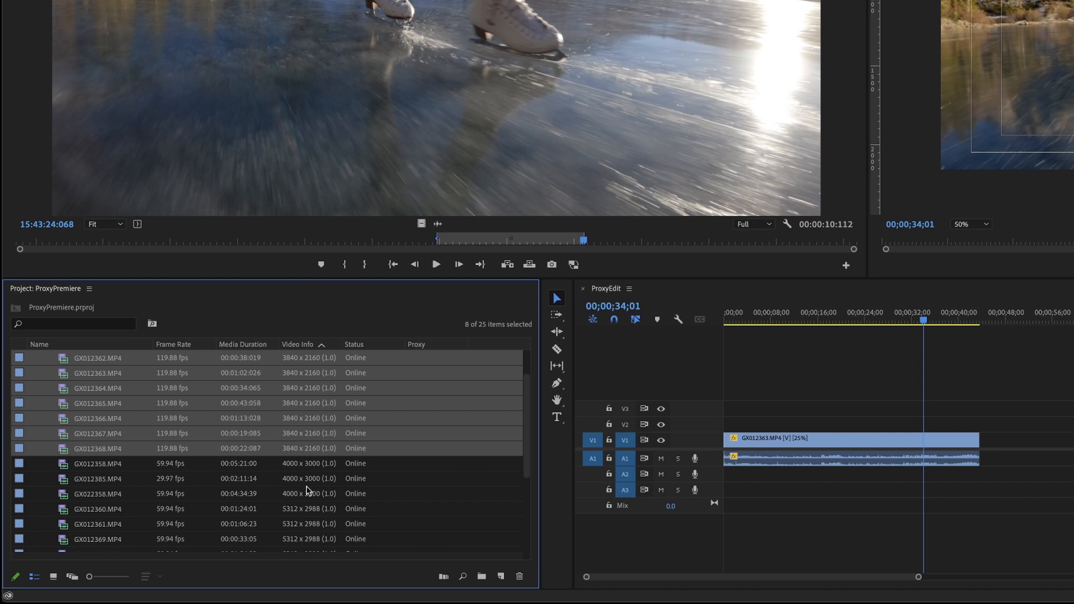
Scroll the project list and start selecting the 5312 x 2988 clip group
scroll("down", 3)
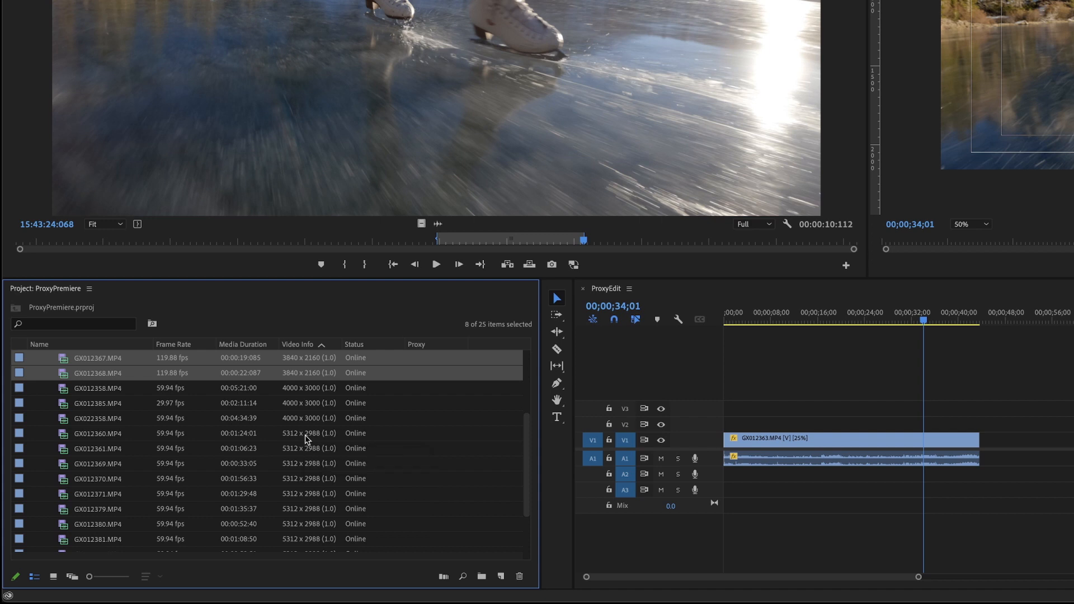
left_click(98, 478)
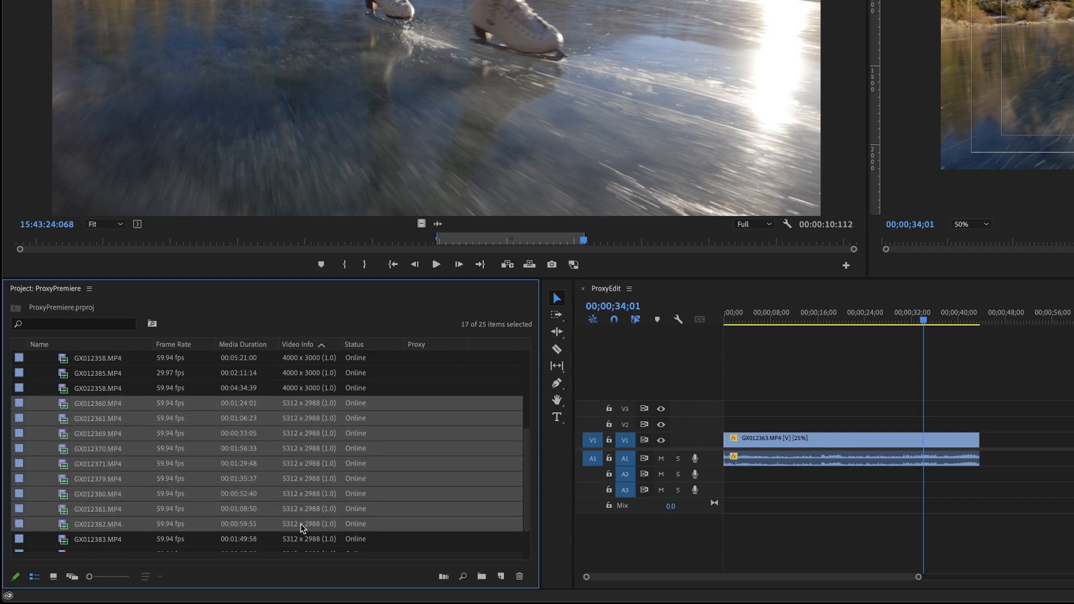
Start Create Proxies for the selected clips and keep the ProxyIngest_16x9 preset
right_click(301, 524)
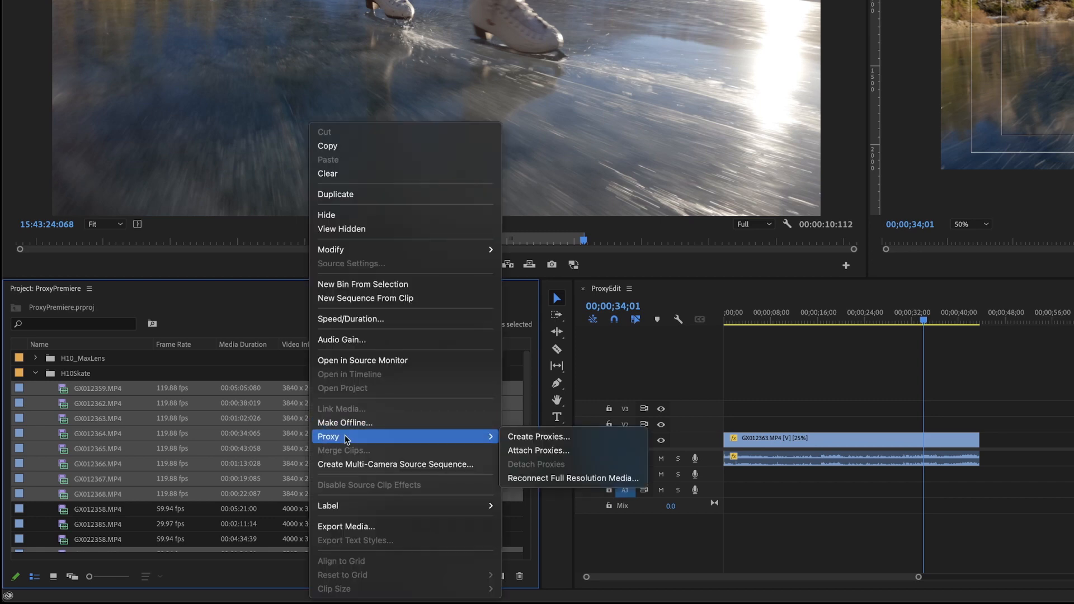
left_click(538, 438)
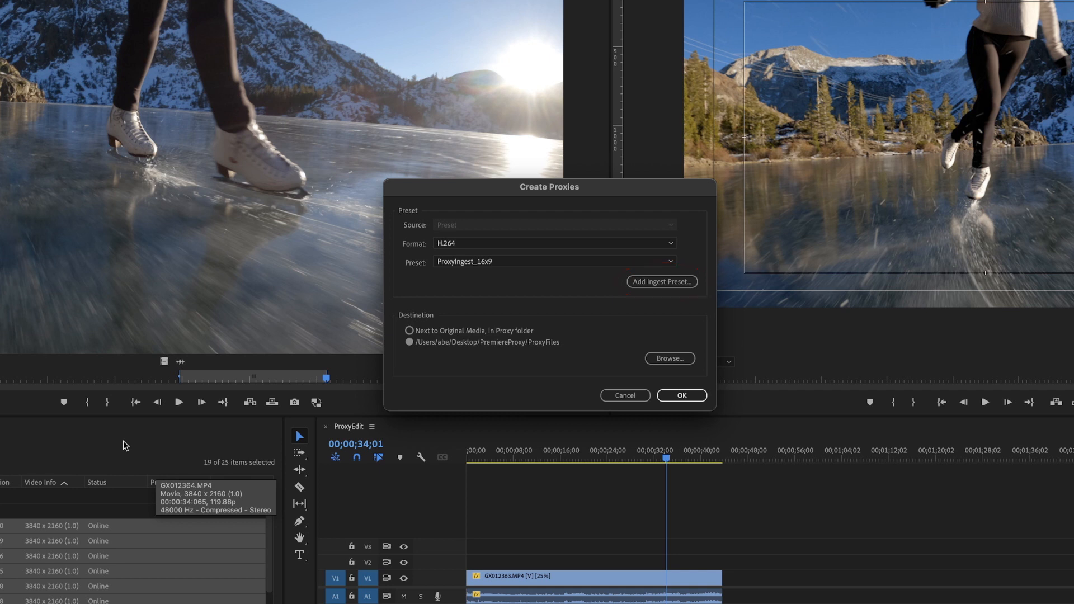
left_click(554, 261)
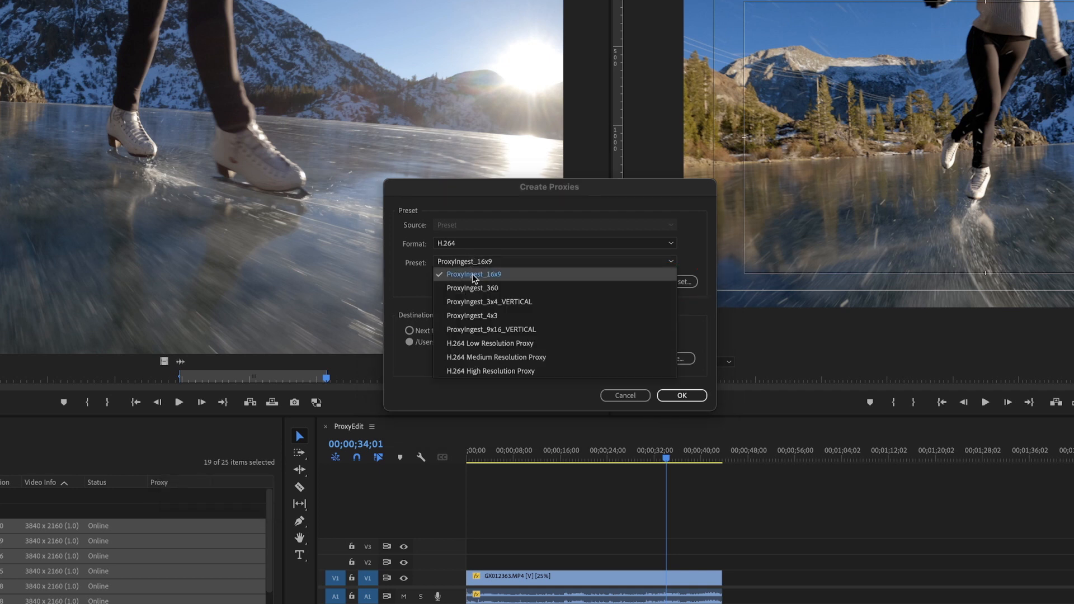
mouse_move(472, 303)
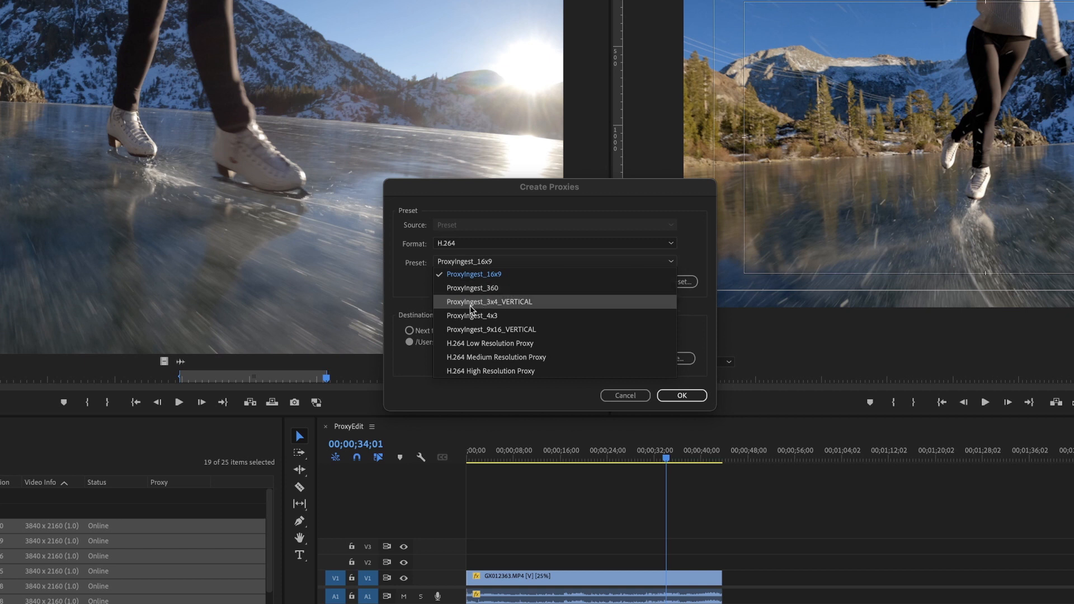
mouse_move(489, 303)
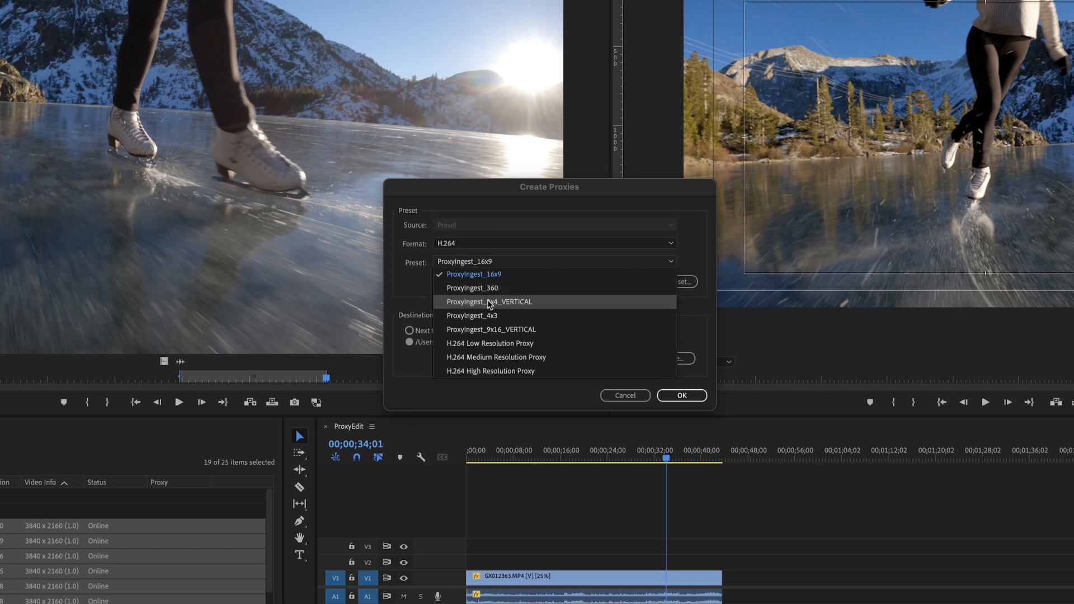
mouse_move(490, 316)
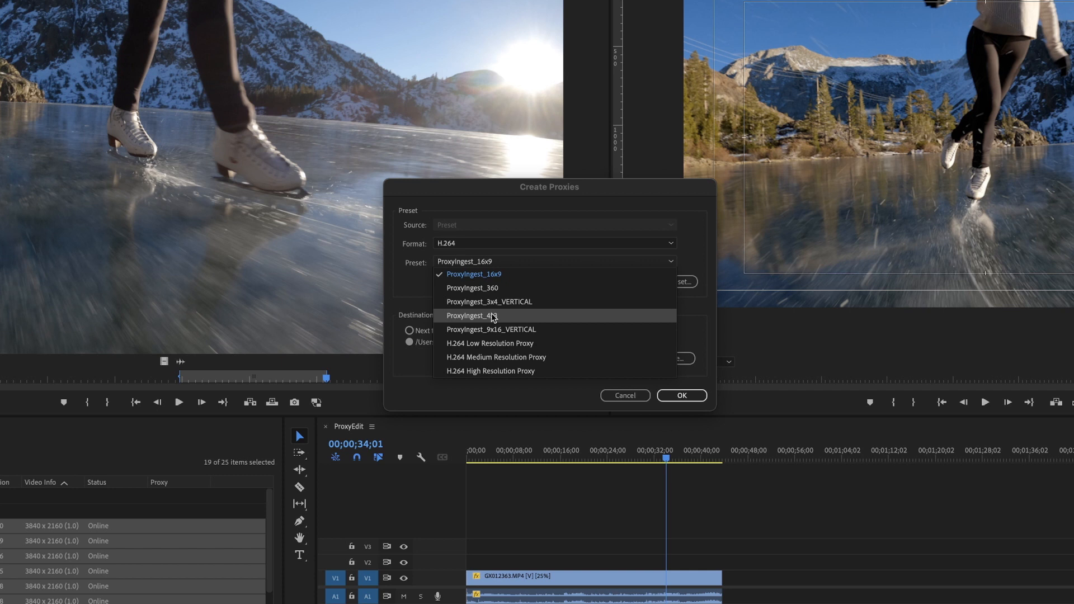
mouse_move(492, 329)
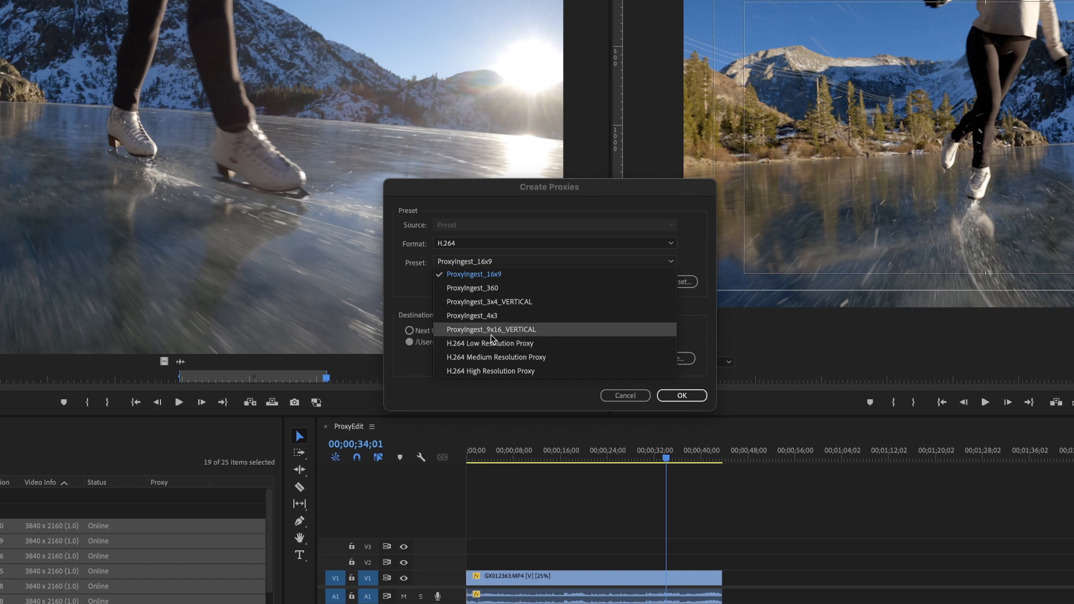
left_click(473, 274)
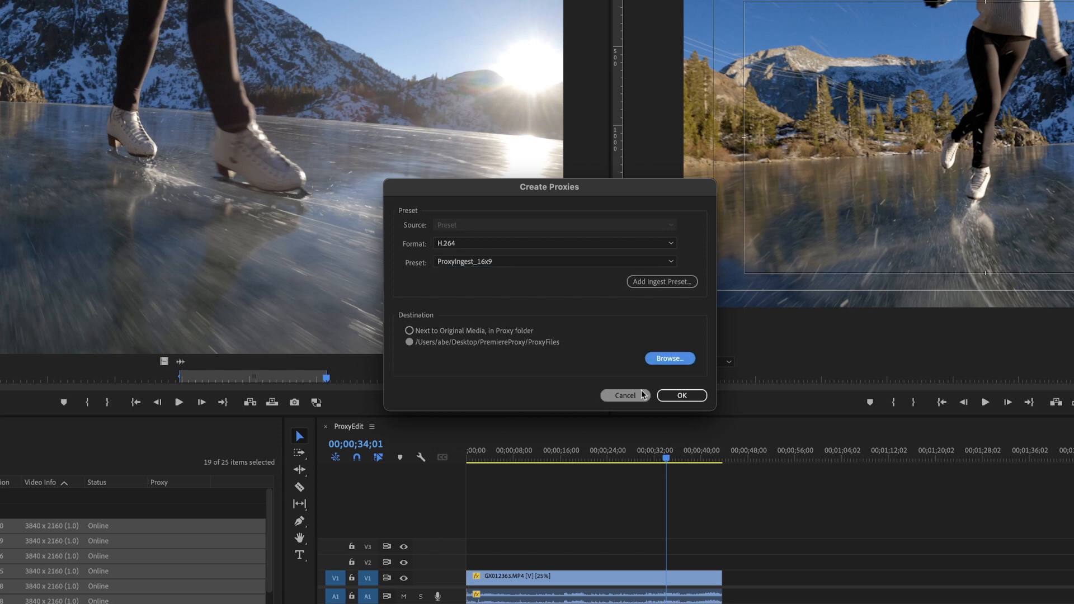
Cancel the Create Proxies dialog and return to the editing workspace
left_click(682, 395)
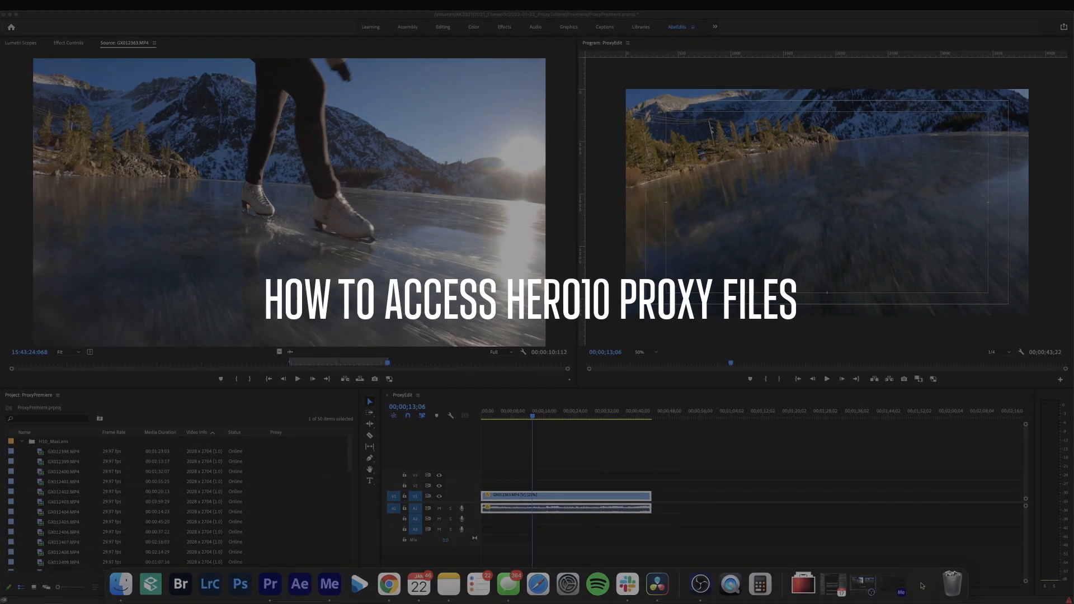
Show the Raw footage folder in Finder and browse the H10_IceSkating and H10_MaxLensMod_Driving folders
left_click(119, 584)
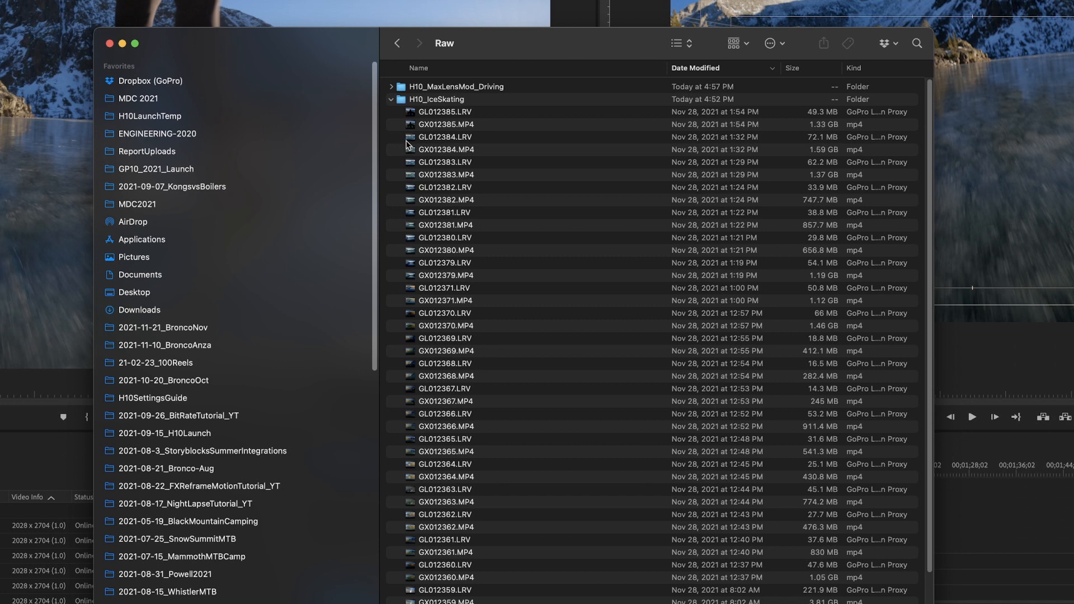
left_click(445, 98)
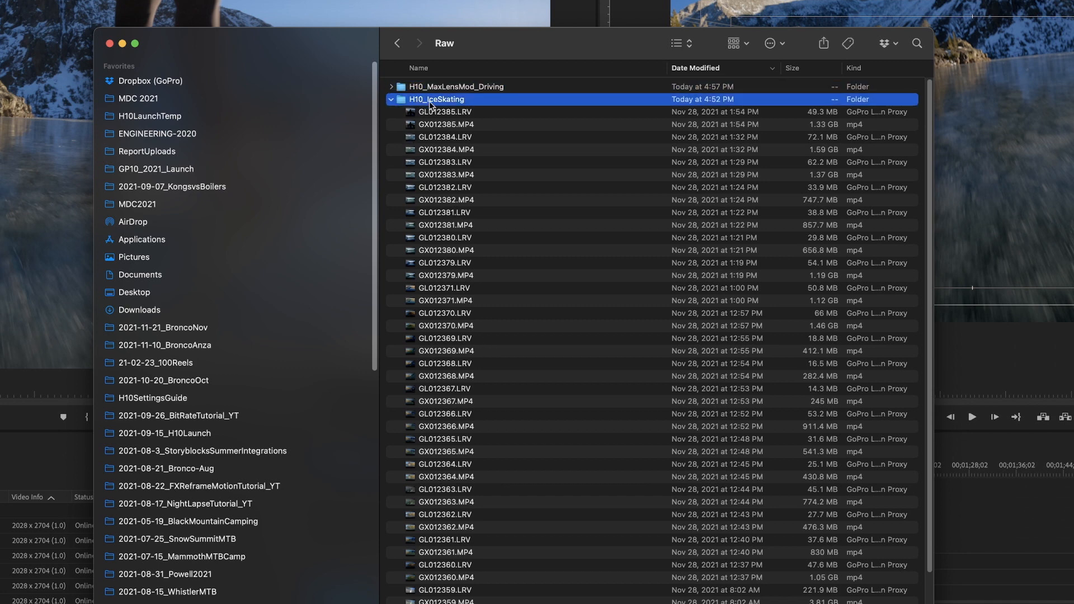
left_click(456, 86)
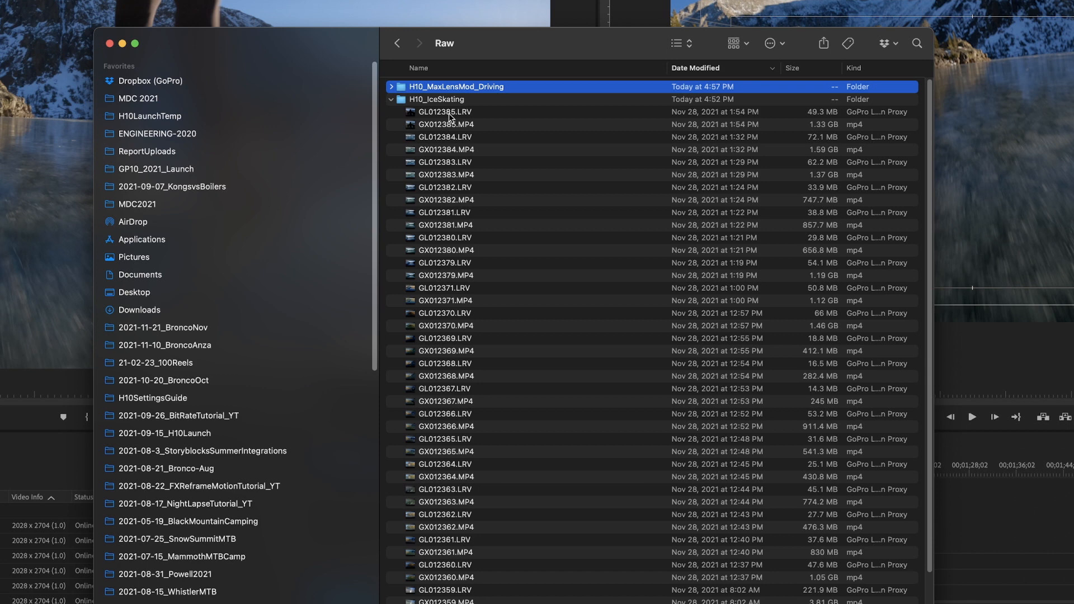
mouse_move(451, 118)
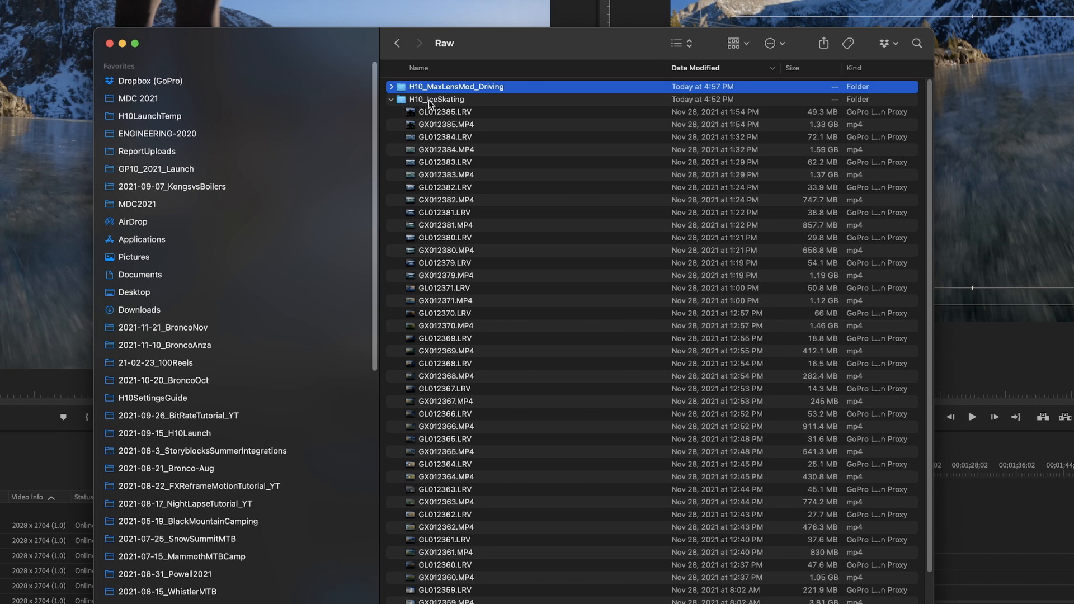
Move all MP4 clips in H10_IceSkating into a new folder named Video
double_click(436, 98)
type("Pro")
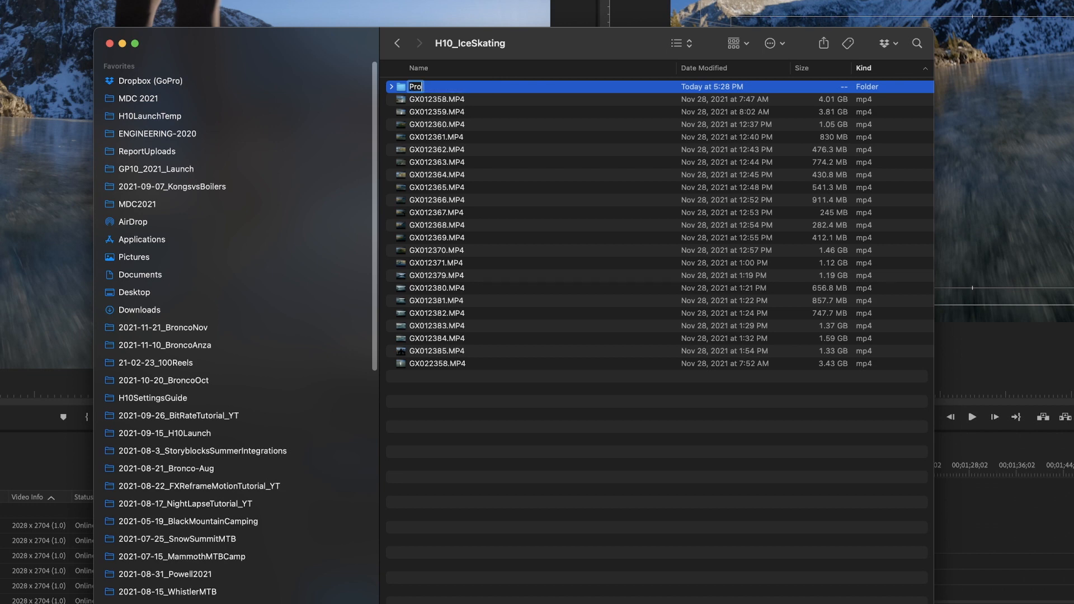
left_click(436, 98)
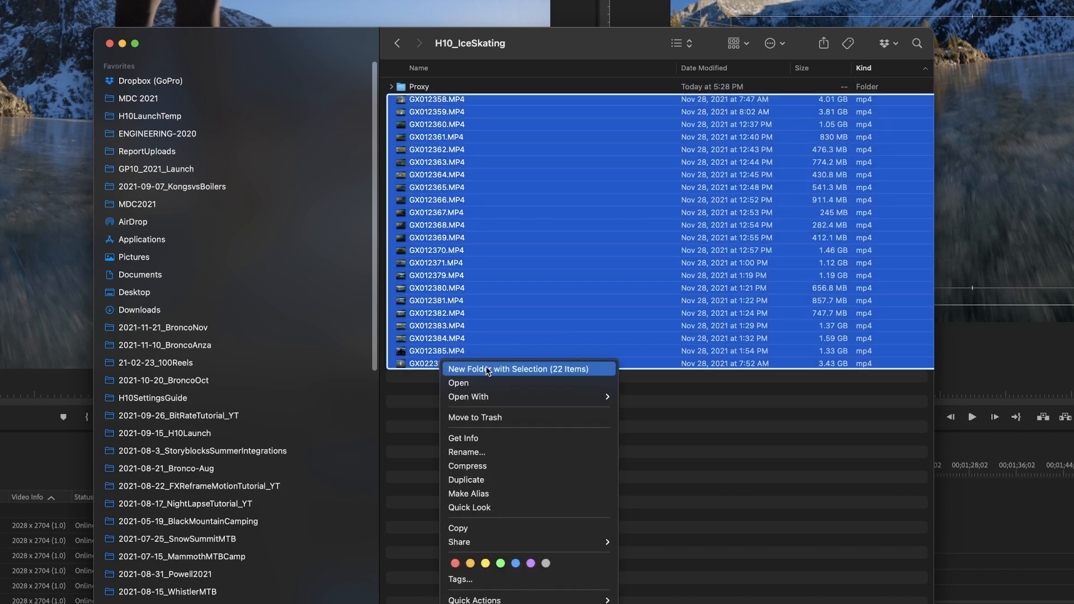
left_click(518, 368)
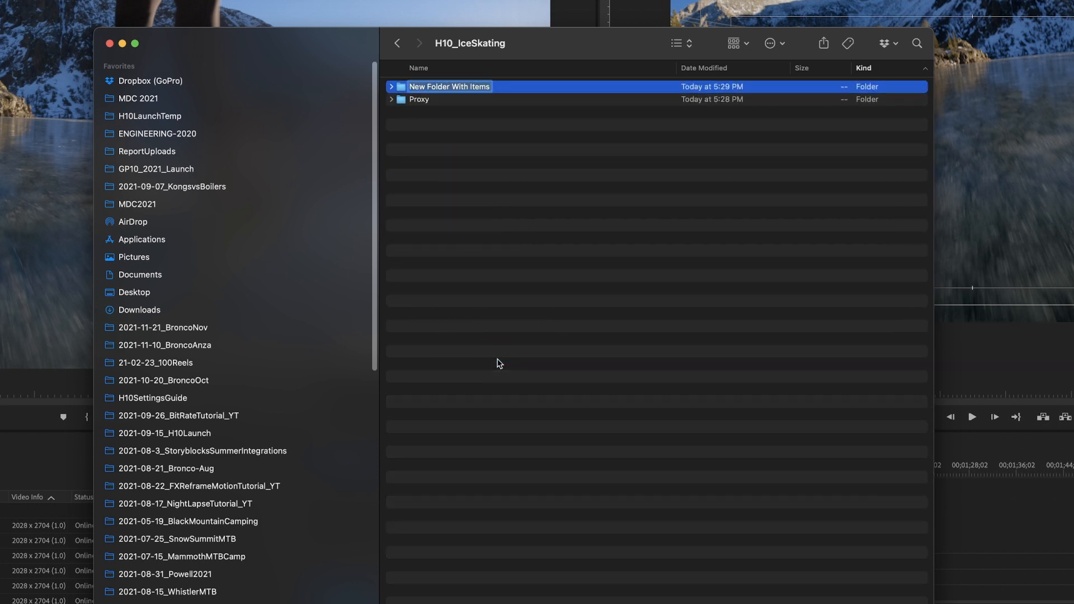
type("Video")
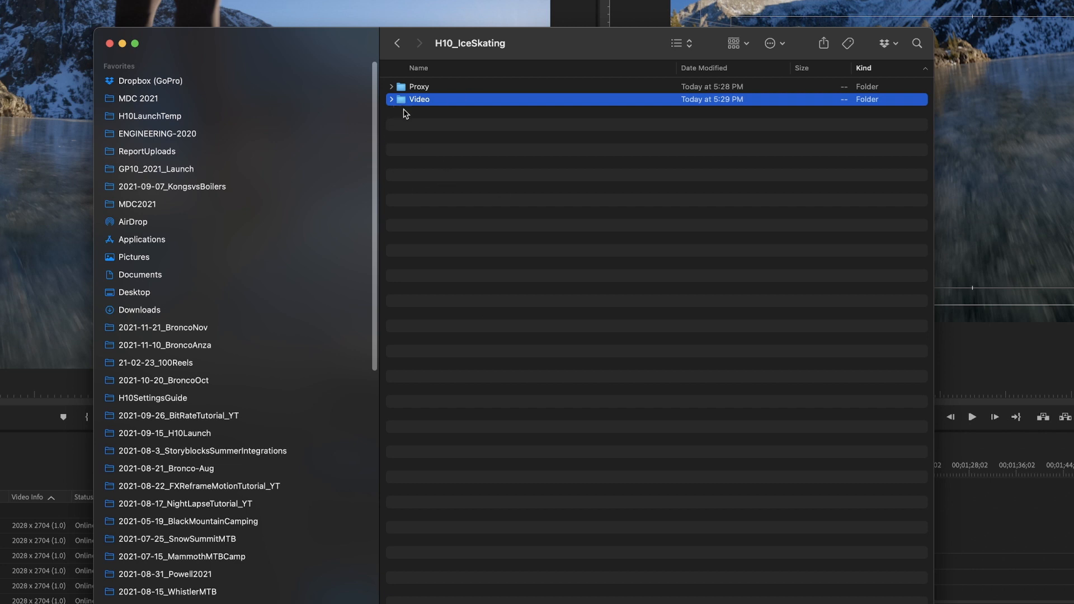
mouse_move(403, 127)
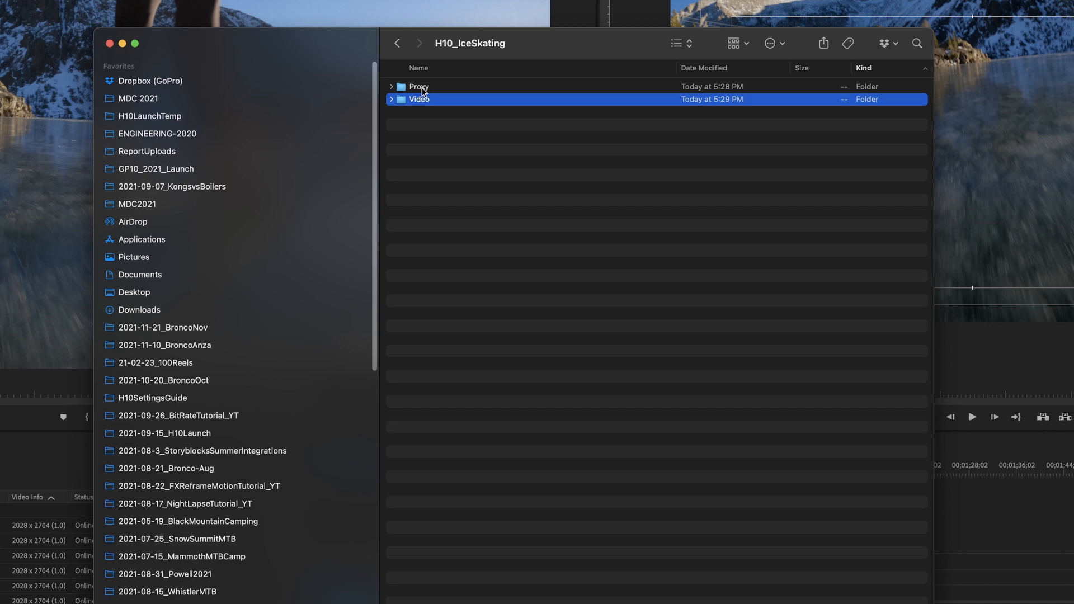
Set up a batch rename of the Proxy folder files replacing .LRV with _PROXY.MP4
double_click(418, 86)
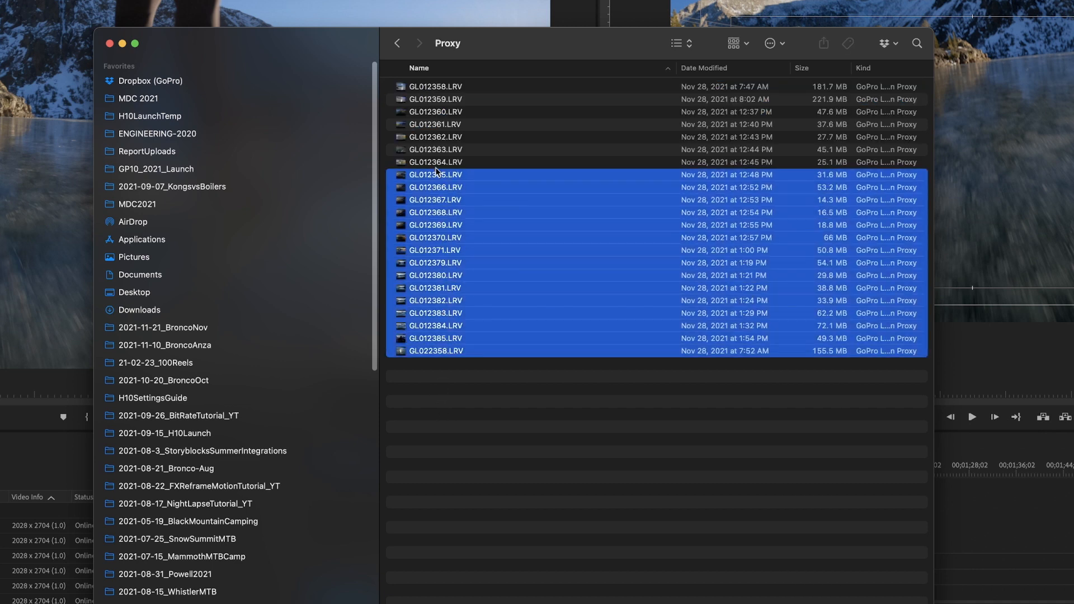
right_click(435, 236)
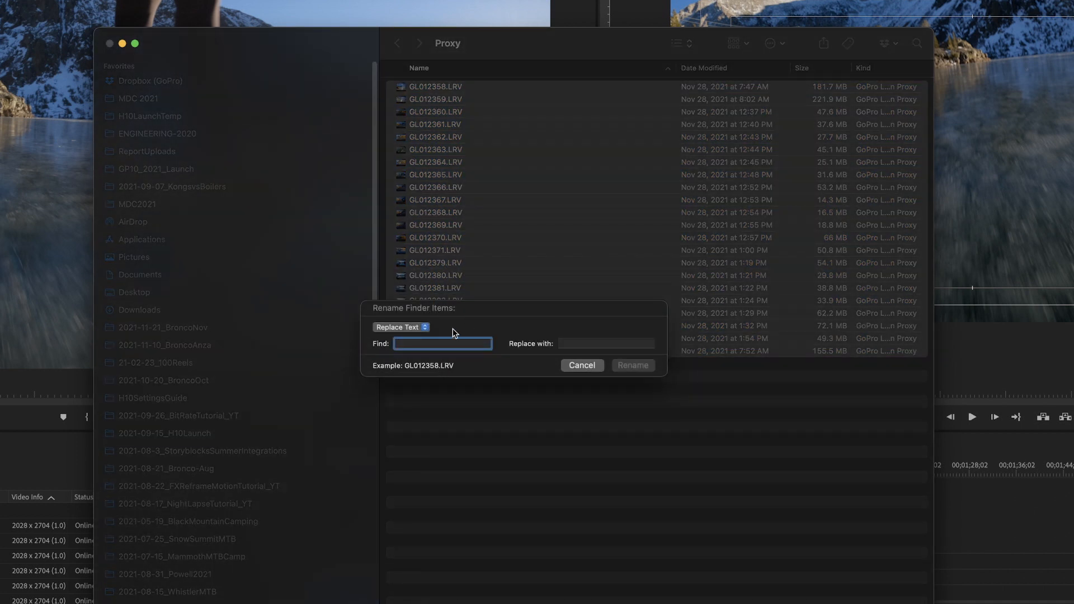
type(".R")
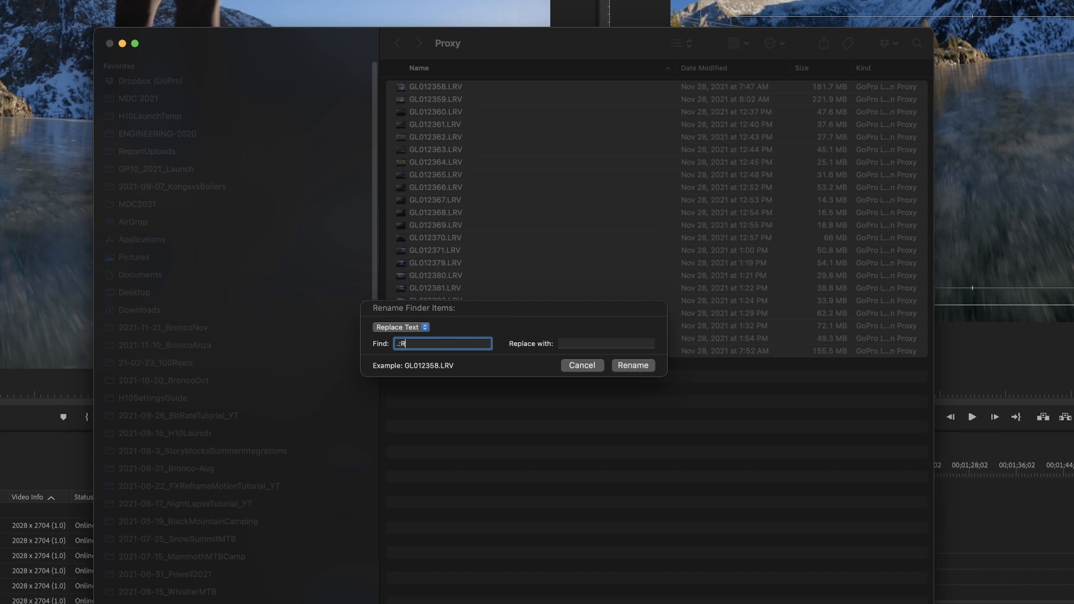
type(".LRV")
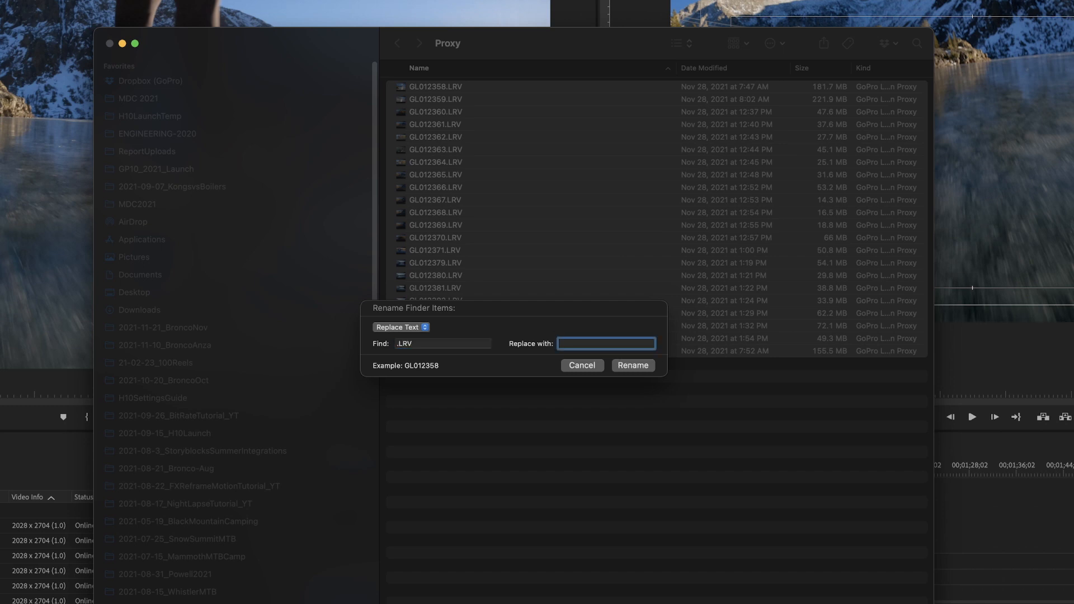
type(".MP4")
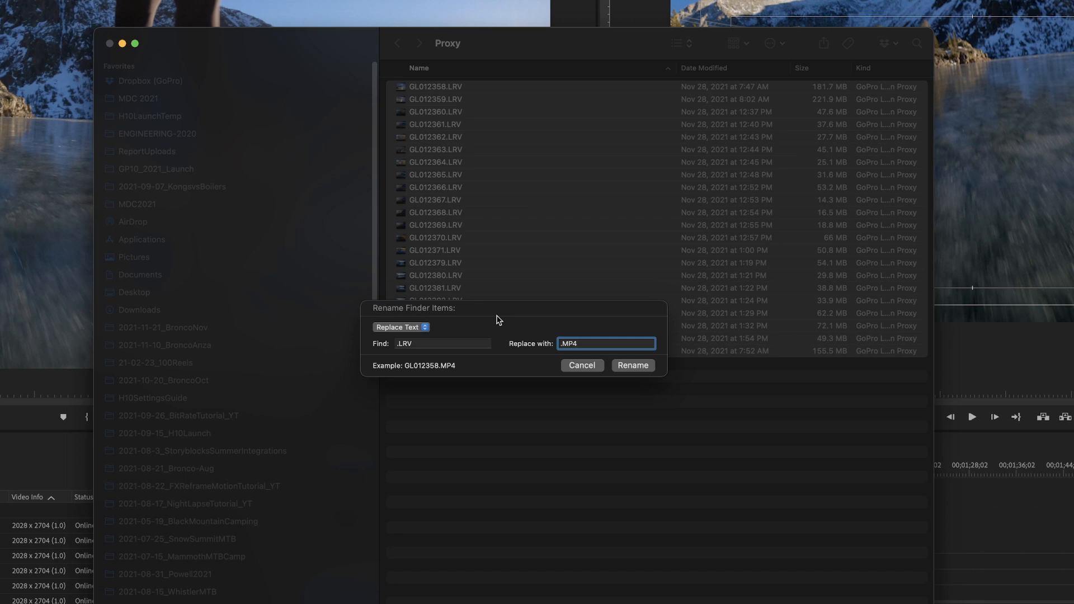
left_click(442, 344)
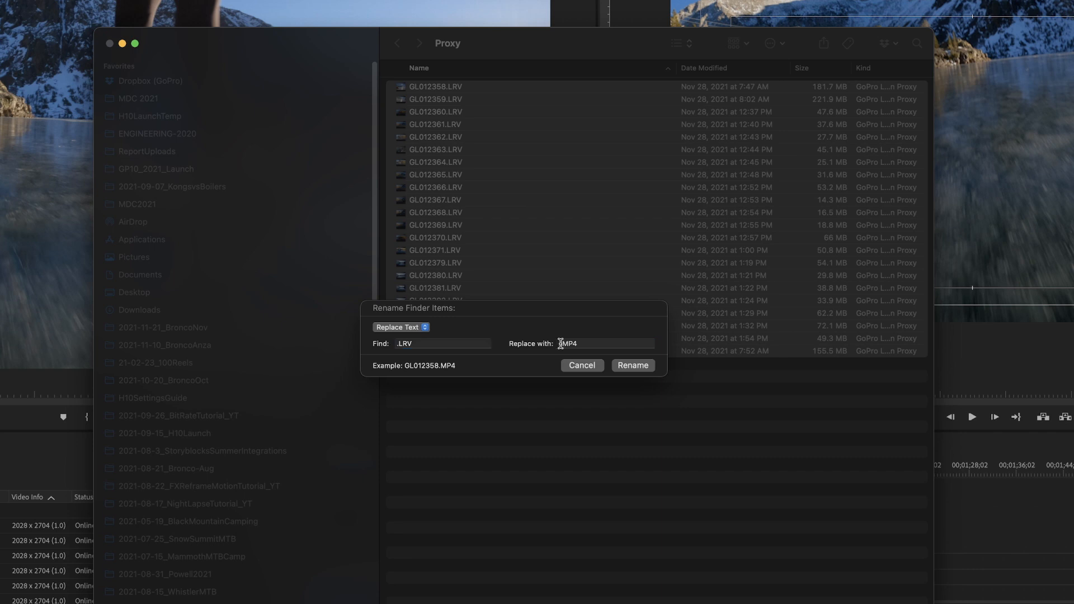
left_click(605, 343)
type("_PROXY")
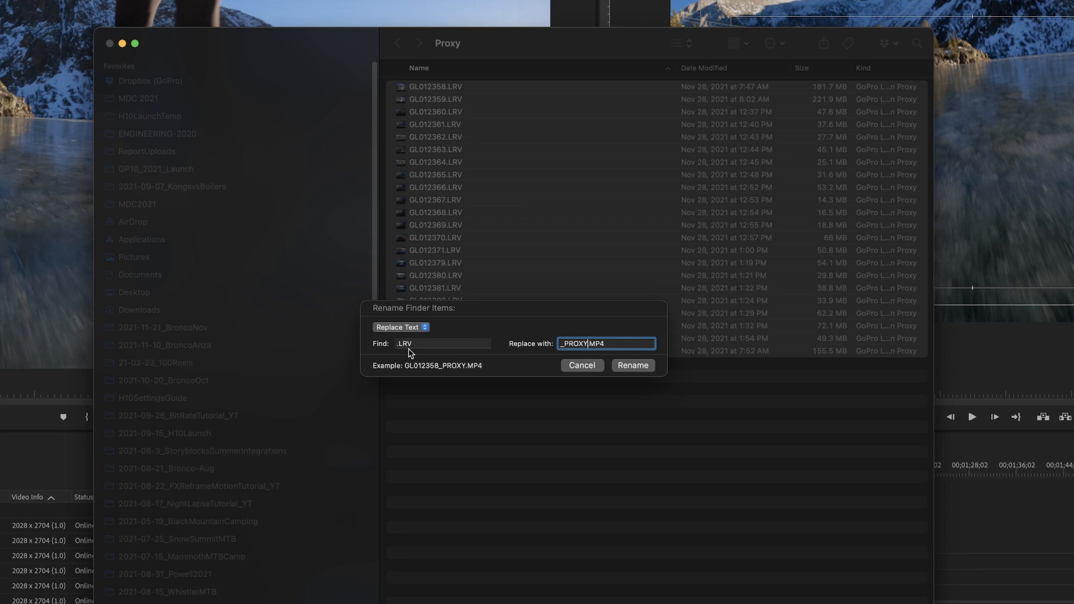
Apply the rename to every file, confirming the switch to the .MP4 extension
left_click(631, 364)
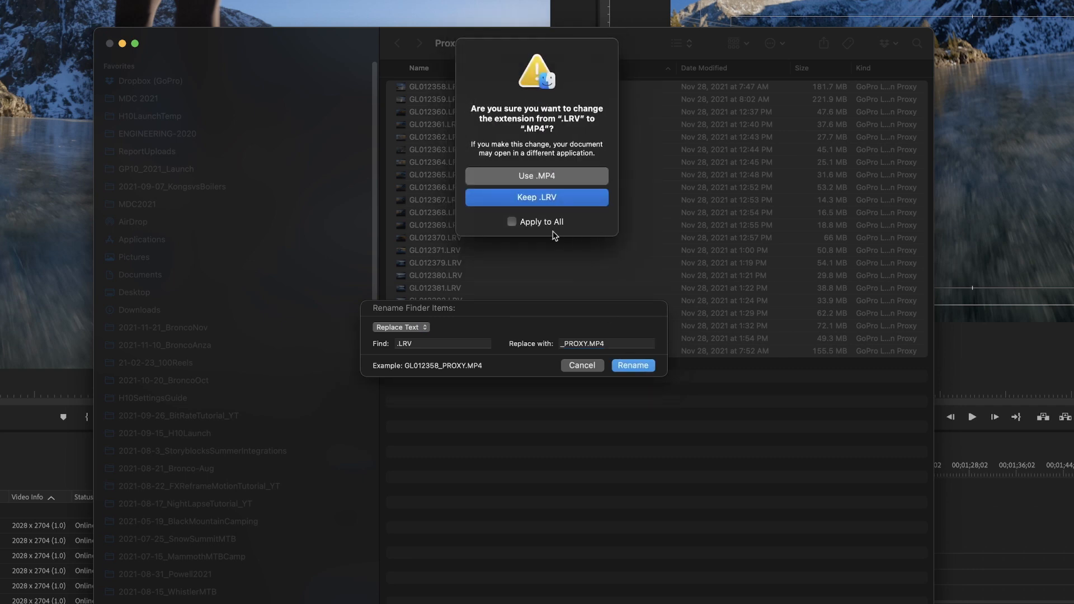
left_click(511, 221)
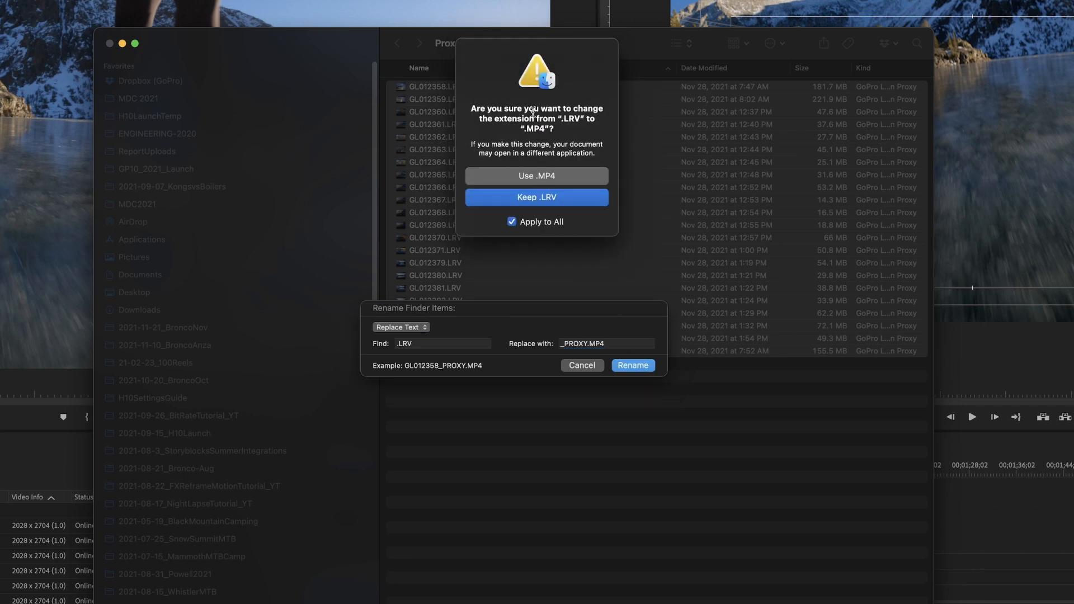
mouse_move(587, 120)
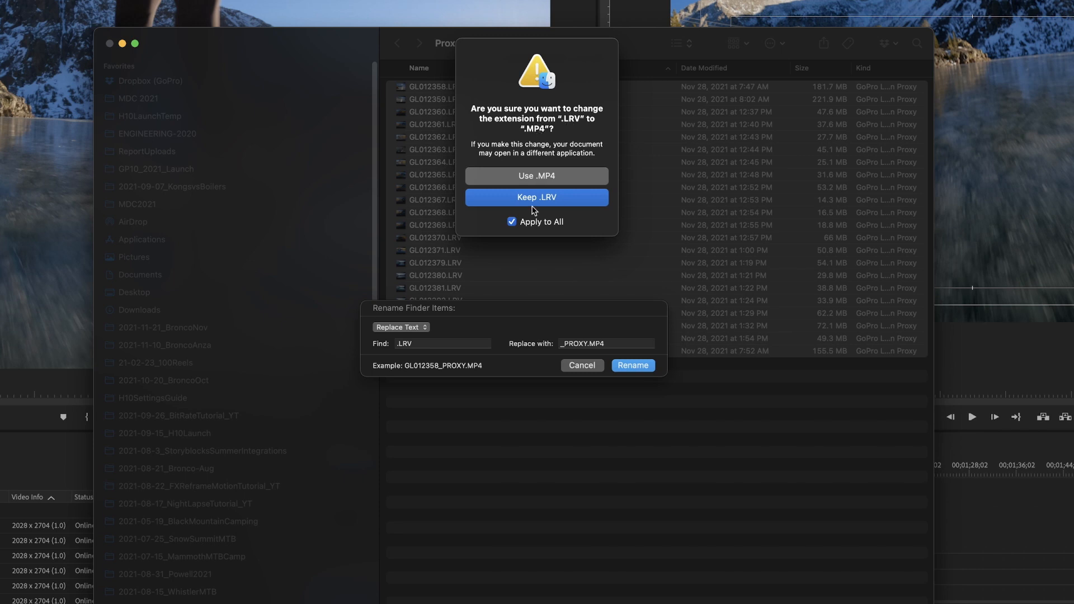
left_click(536, 176)
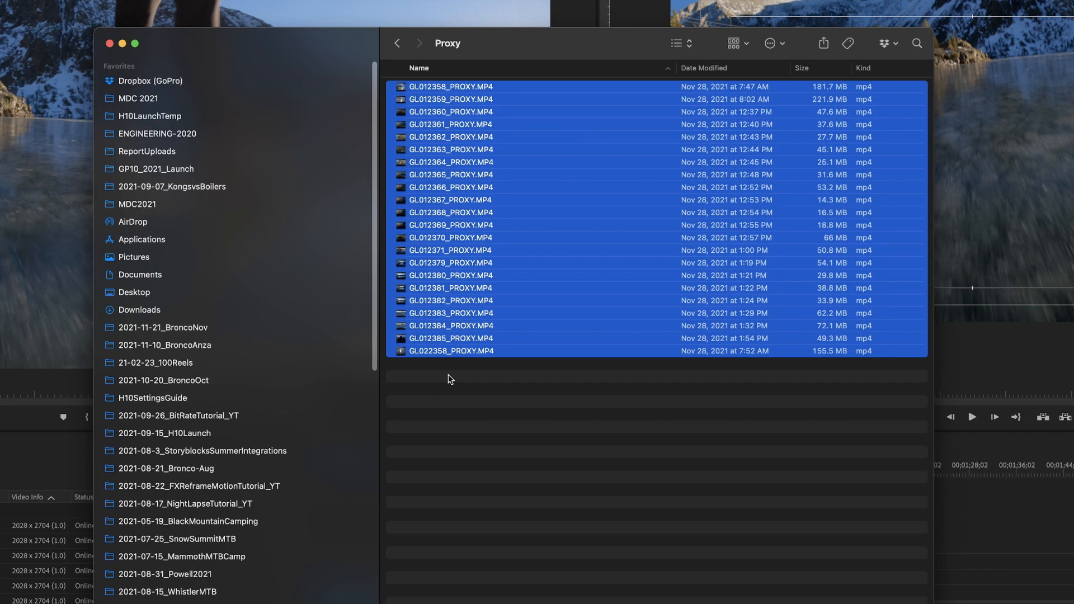
Preview the renamed GL012358_PROXY.MP4 in Finder's Proxy folder and skim its frozen-lake footage
left_click(467, 380)
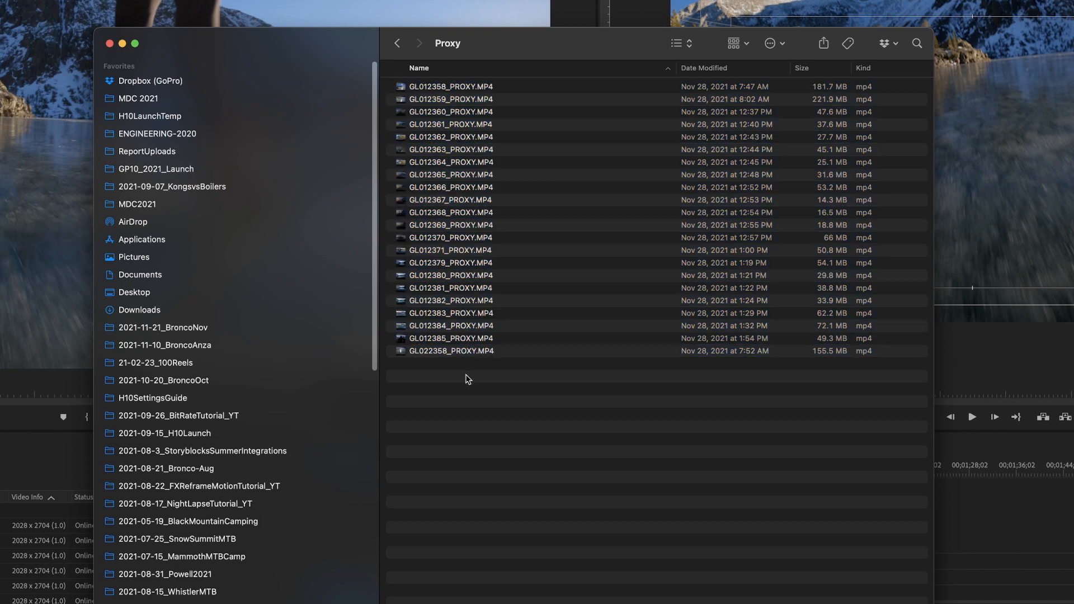
left_click(450, 86)
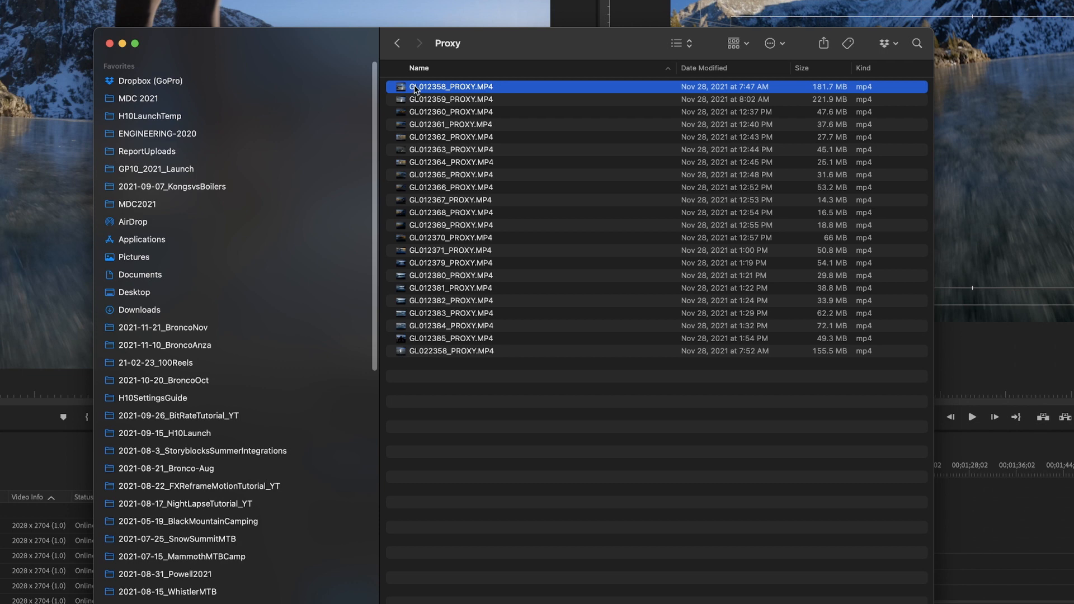
left_click(398, 43)
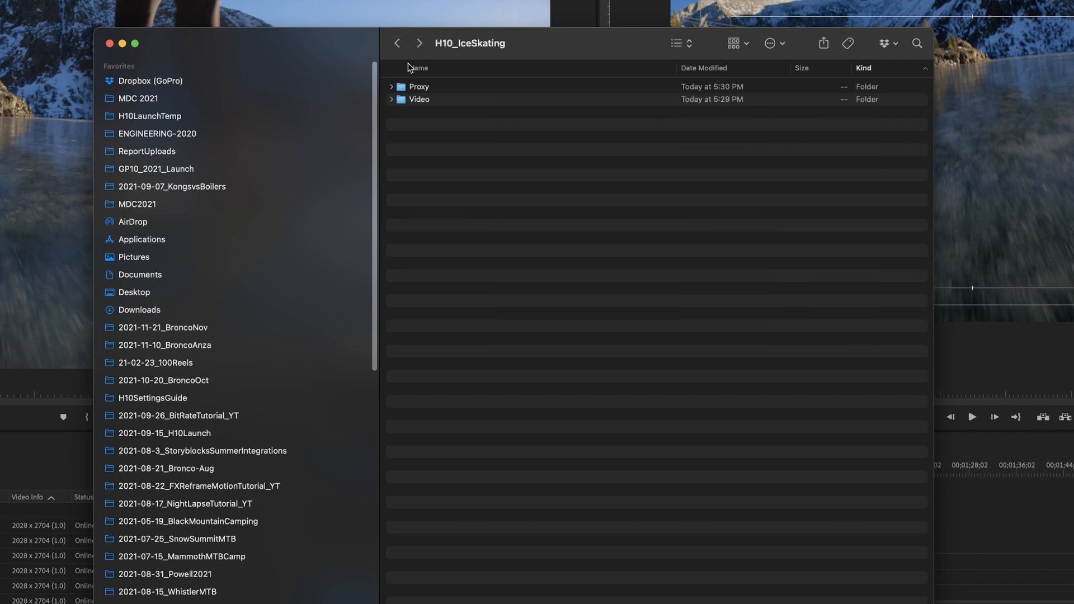
double_click(420, 98)
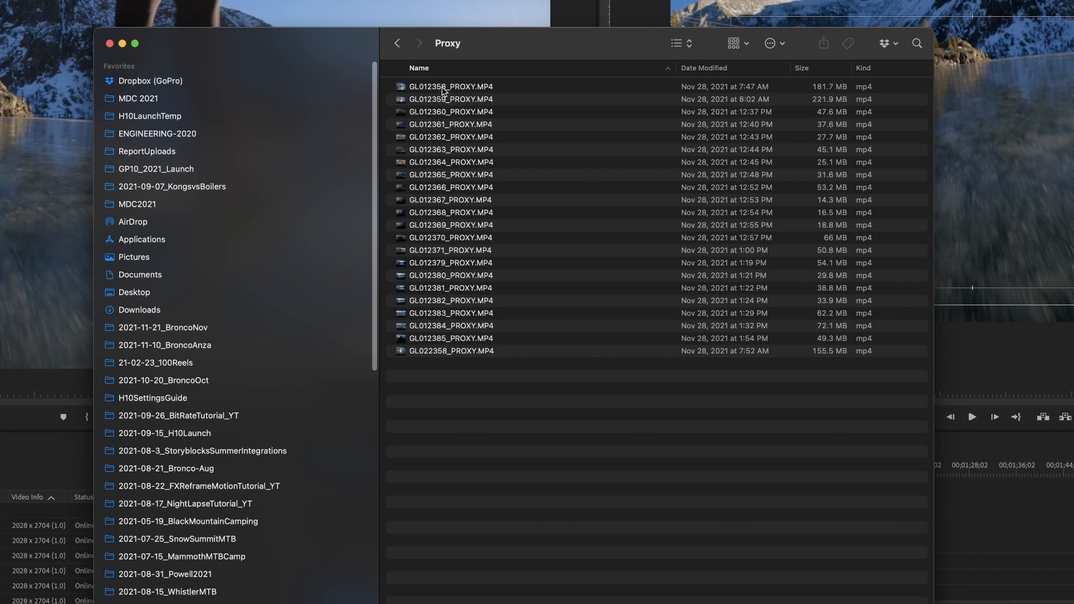
left_click(451, 87)
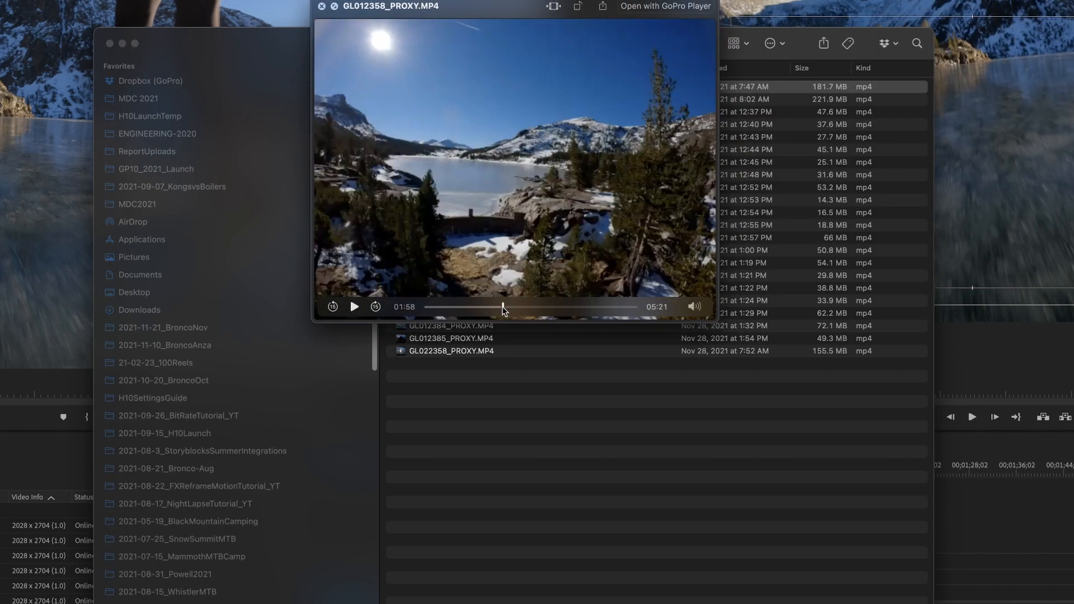
left_click_drag(504, 306, 603, 306)
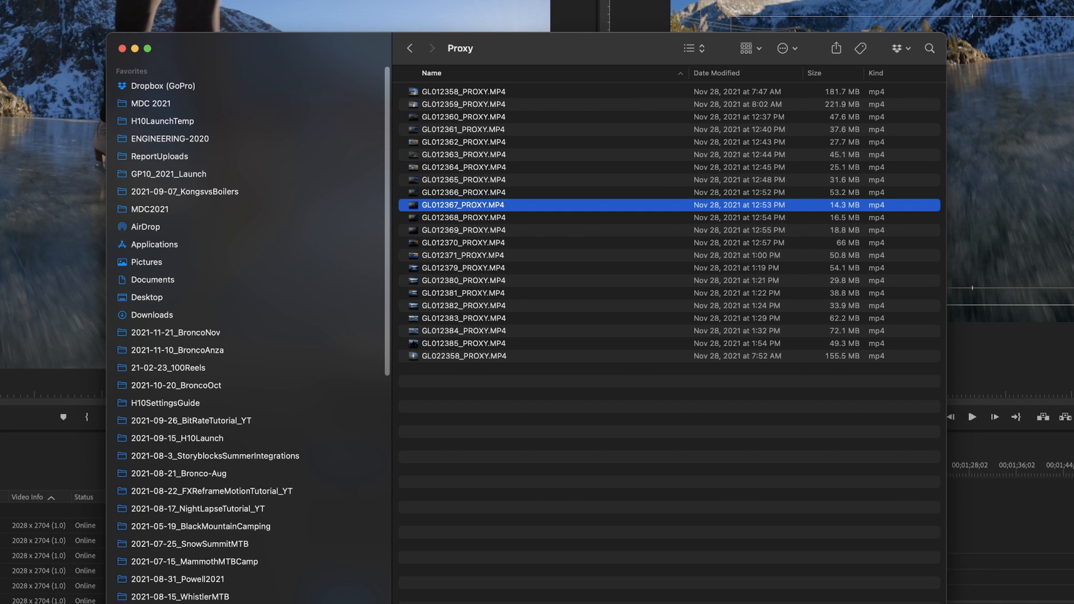
mouse_move(275, 235)
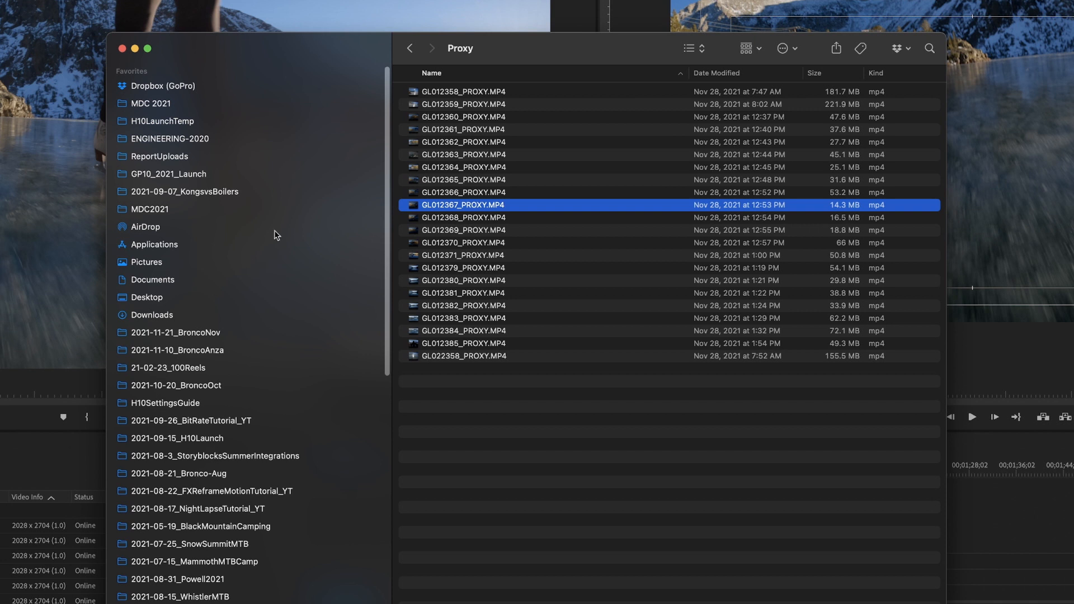
Return to the Premiere project and collapse the H10_MaxLens bin
left_click(410, 48)
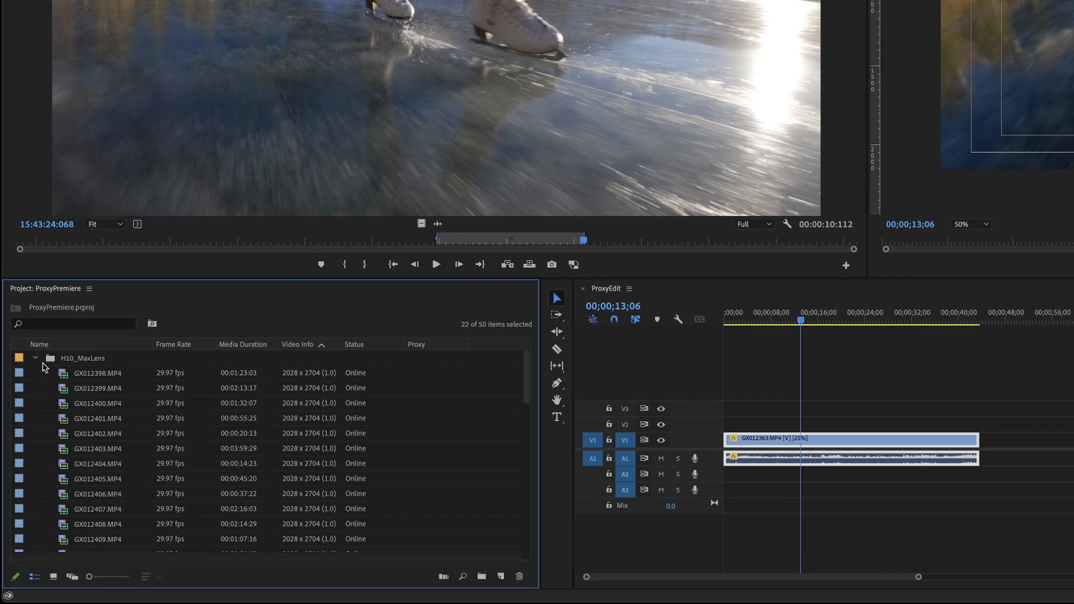
left_click(35, 358)
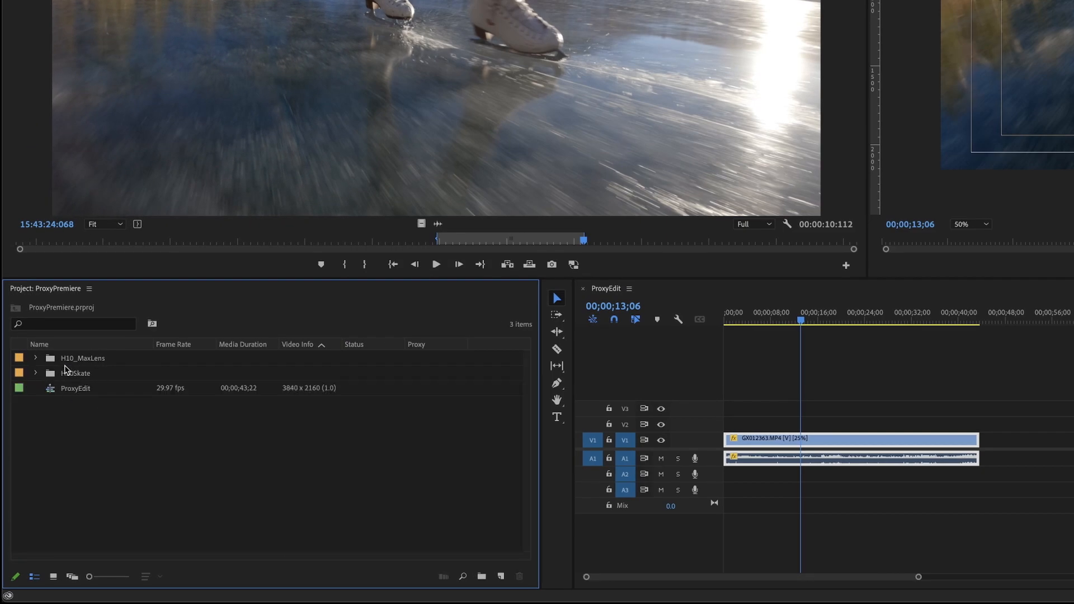
Select all 22 skating clips and start Proxy > Attach Proxies from their context menu
left_click(35, 373)
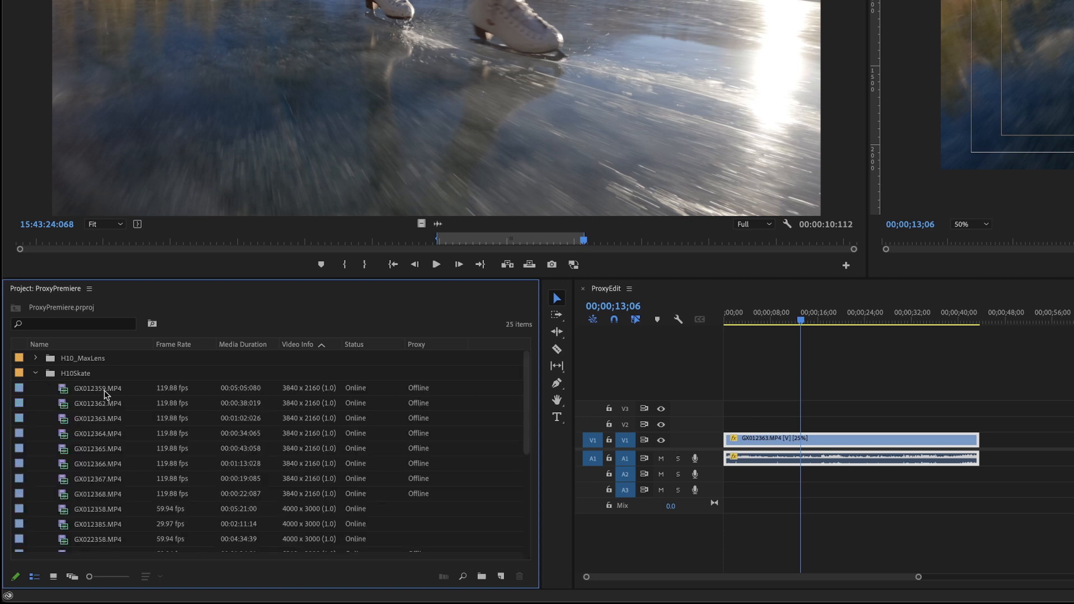
left_click(40, 344)
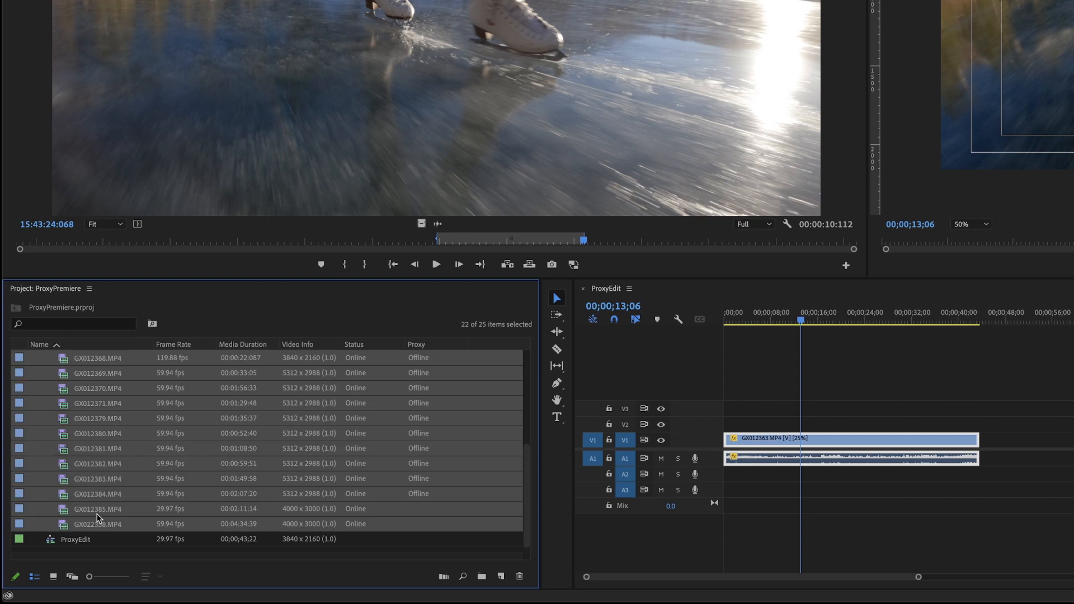
right_click(96, 510)
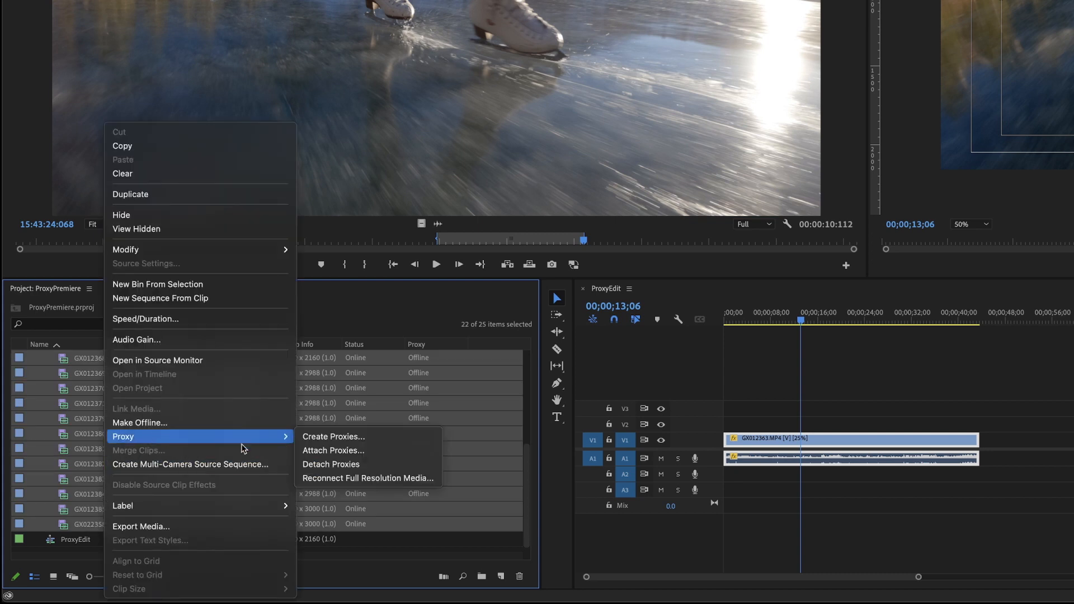
mouse_move(342, 450)
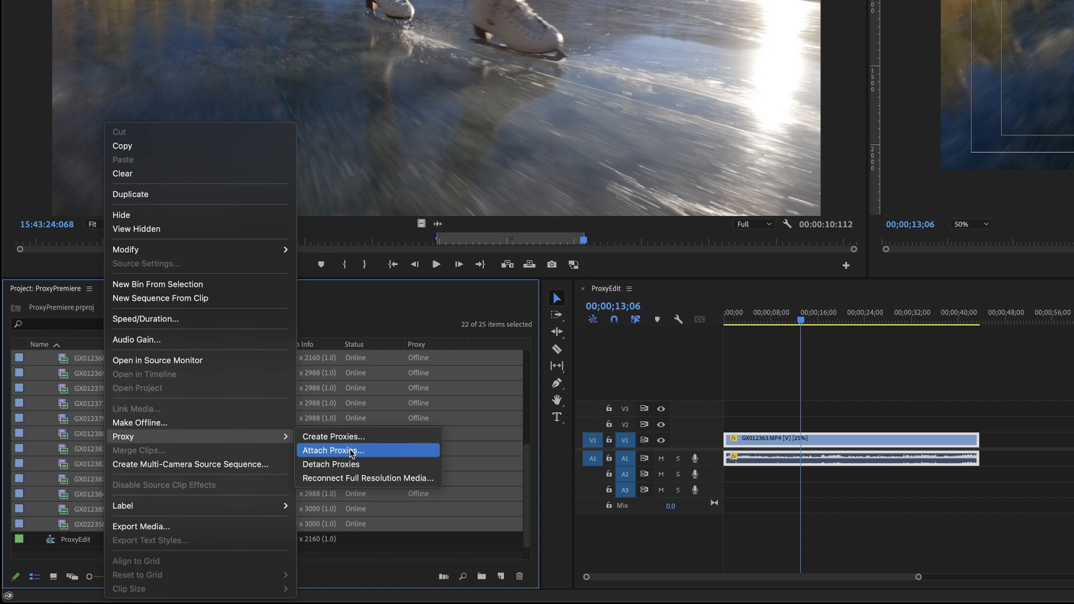
left_click(334, 450)
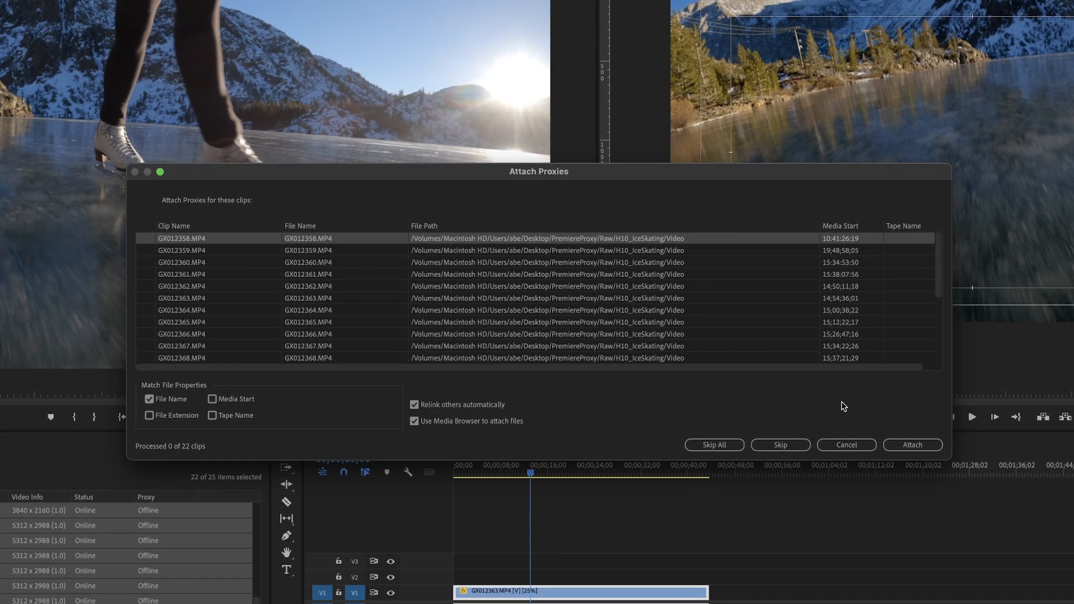
mouse_move(841, 414)
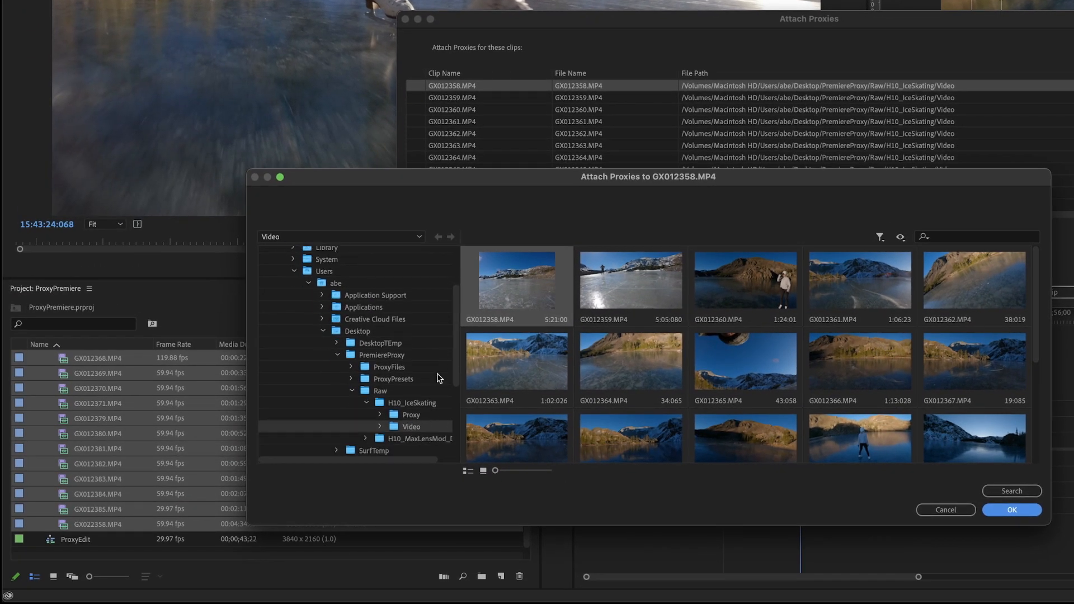
Browse to Raw > H10_IceSkating > Proxy and pick GL012358_PROXY.MP4 for clip GX012358.MP4
left_click(410, 404)
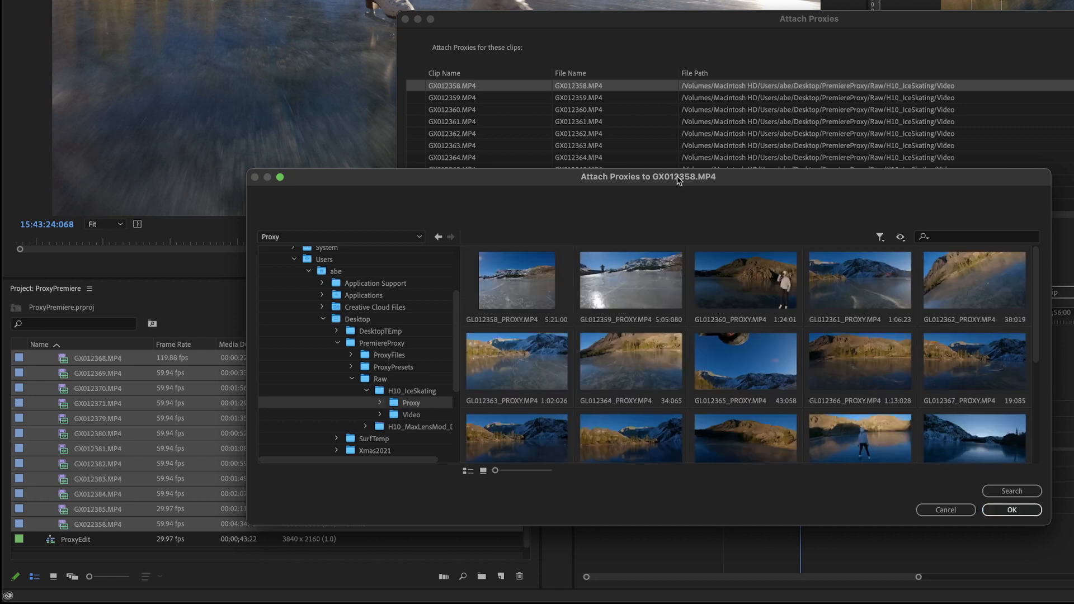
left_click(516, 280)
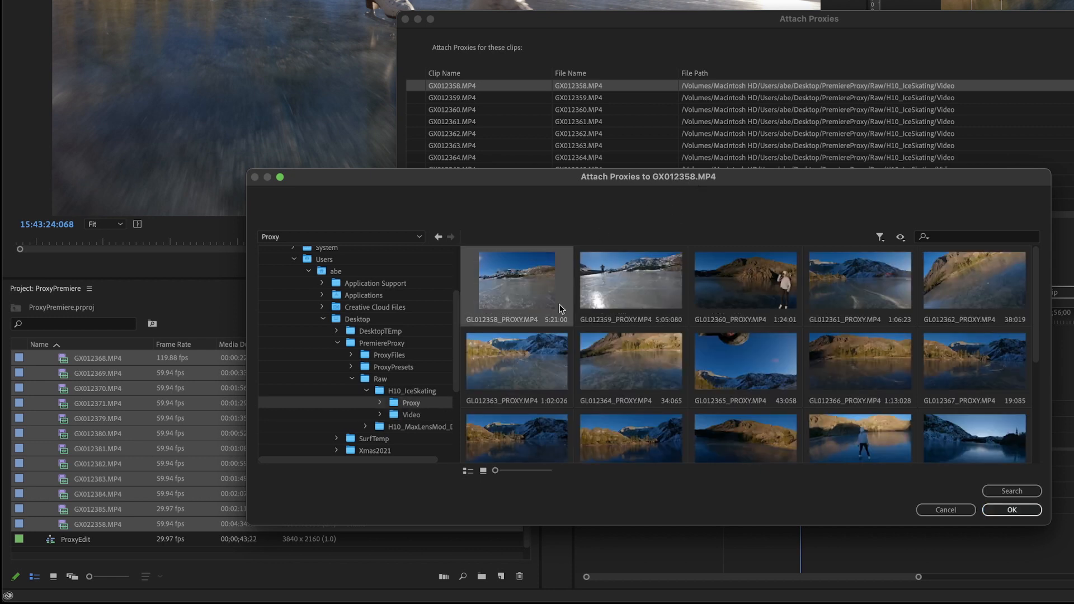
left_click(1011, 511)
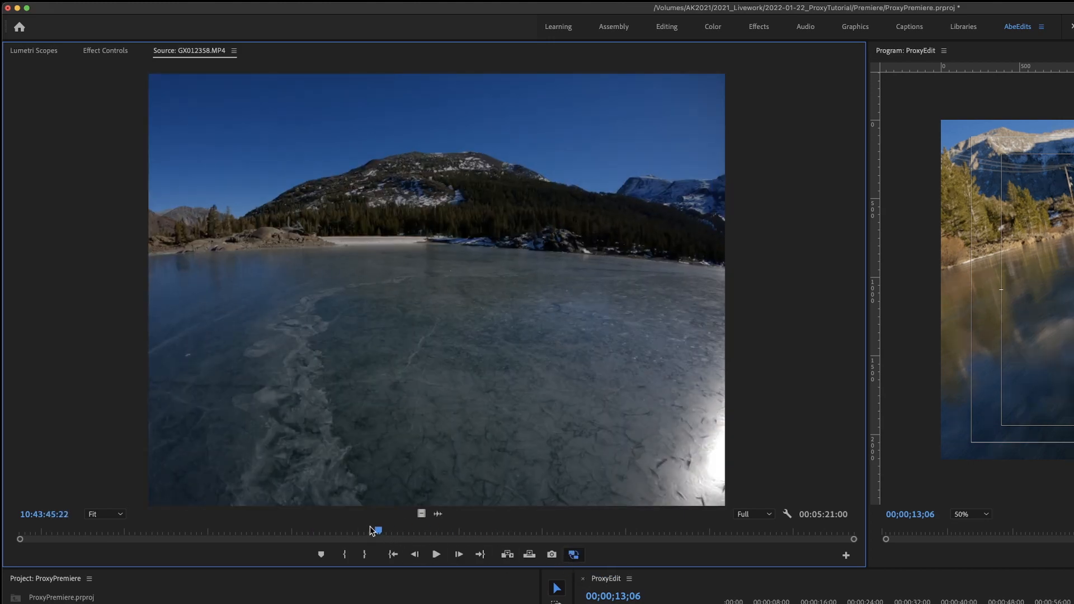
Scrub GX012358.MP4 and then GX012361.MP4 in the Source Monitor with proxies attached
left_click_drag(377, 530, 304, 530)
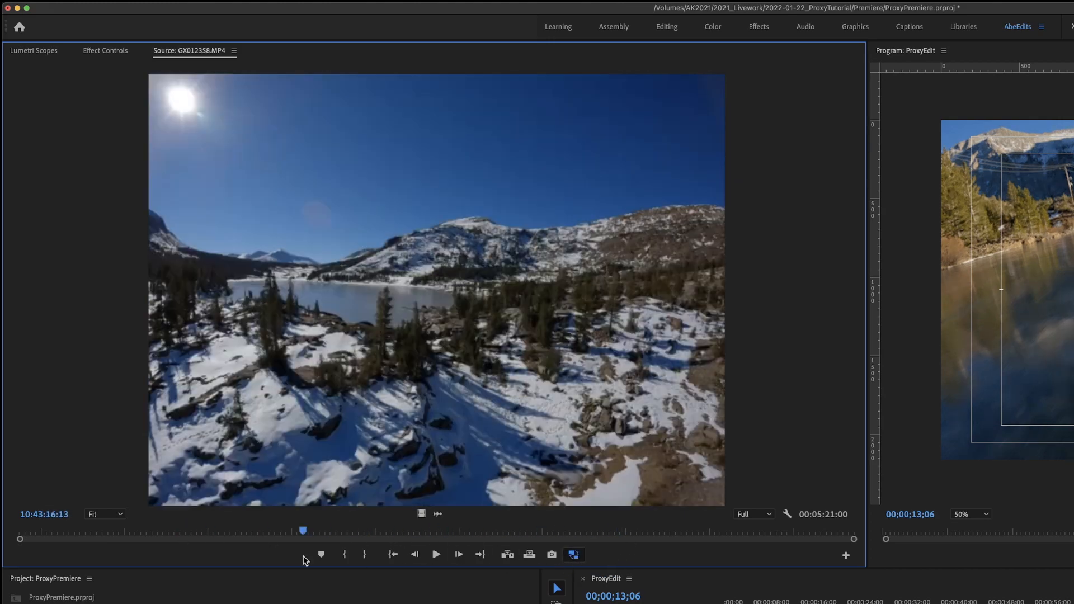
left_click_drag(303, 530, 342, 530)
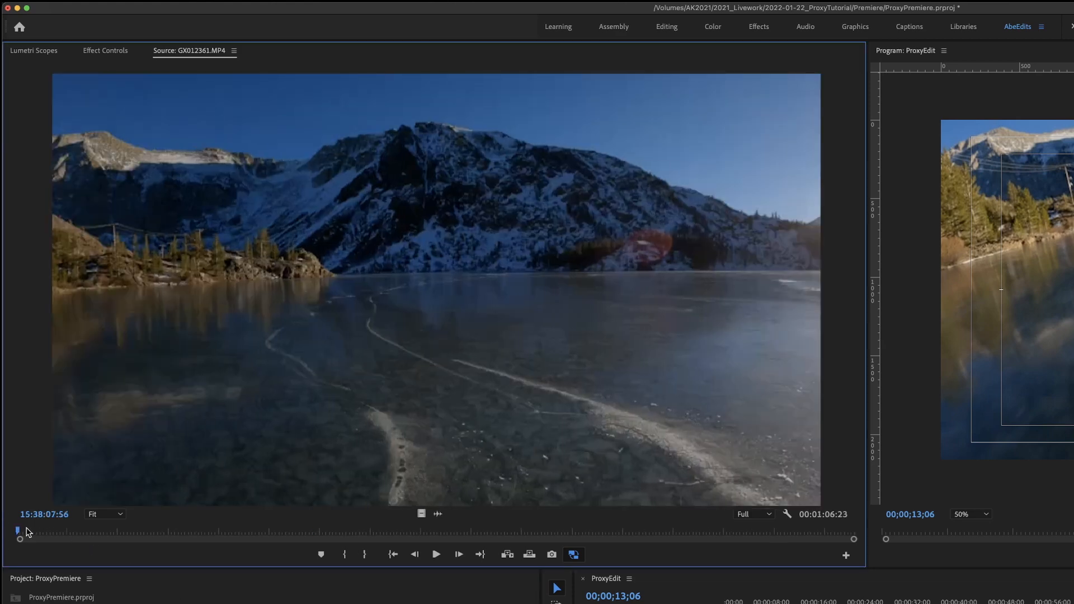
left_click_drag(19, 538, 655, 529)
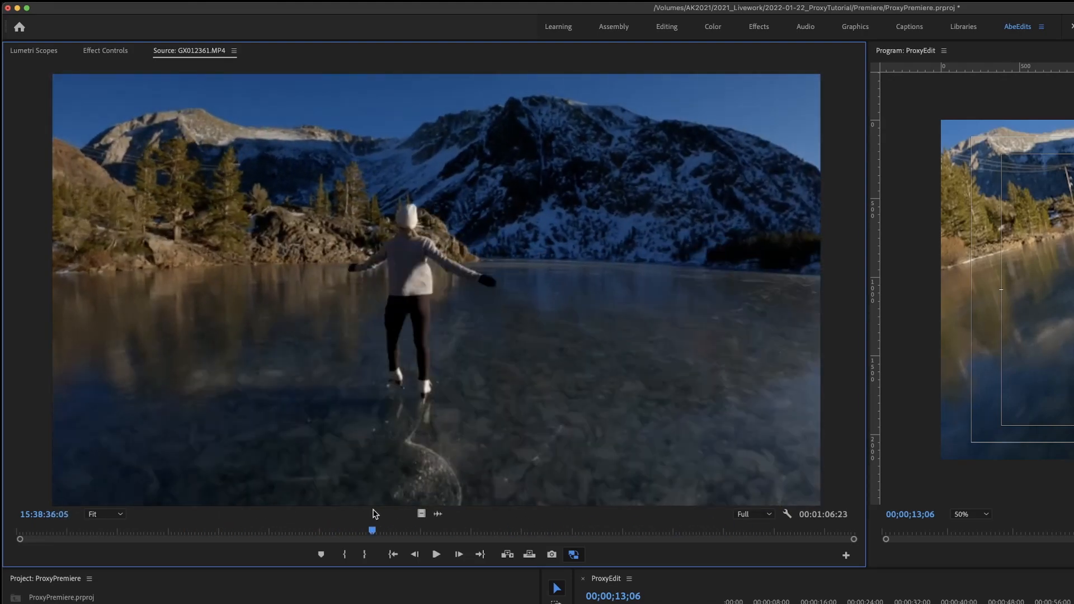
left_click_drag(371, 531, 410, 531)
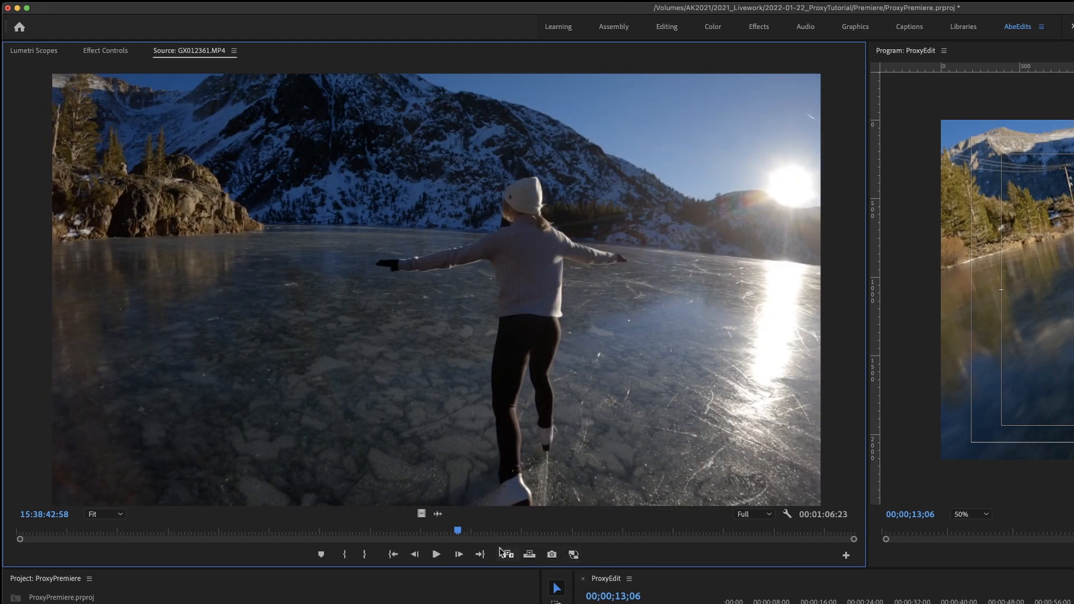
Scrub GX012361.MP4 back and forth to its end, showing fast proxy-based previewing
left_click_drag(457, 530, 218, 531)
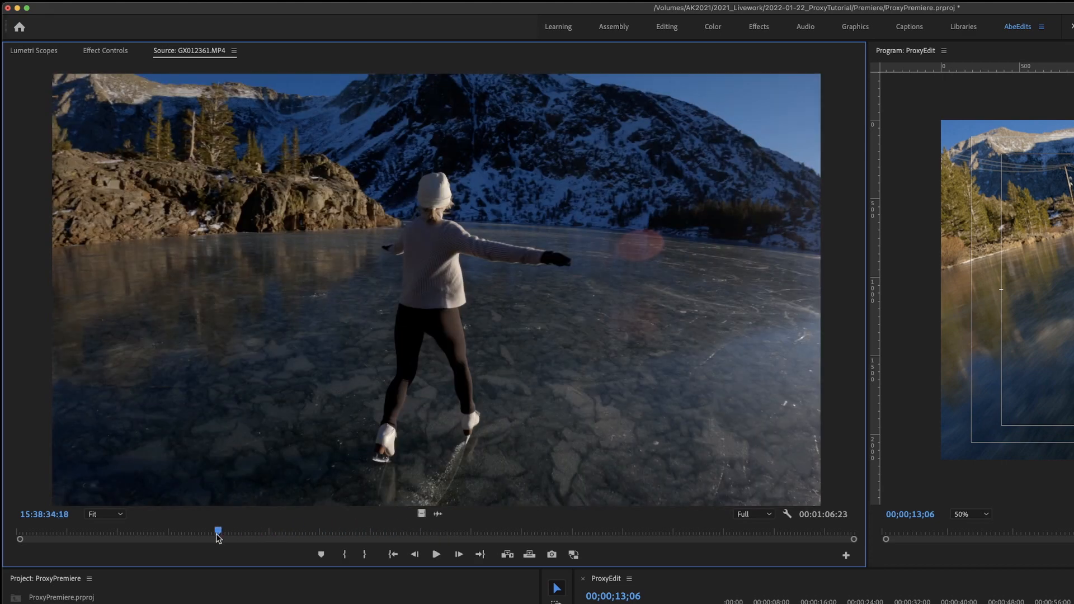
left_click_drag(218, 529, 264, 529)
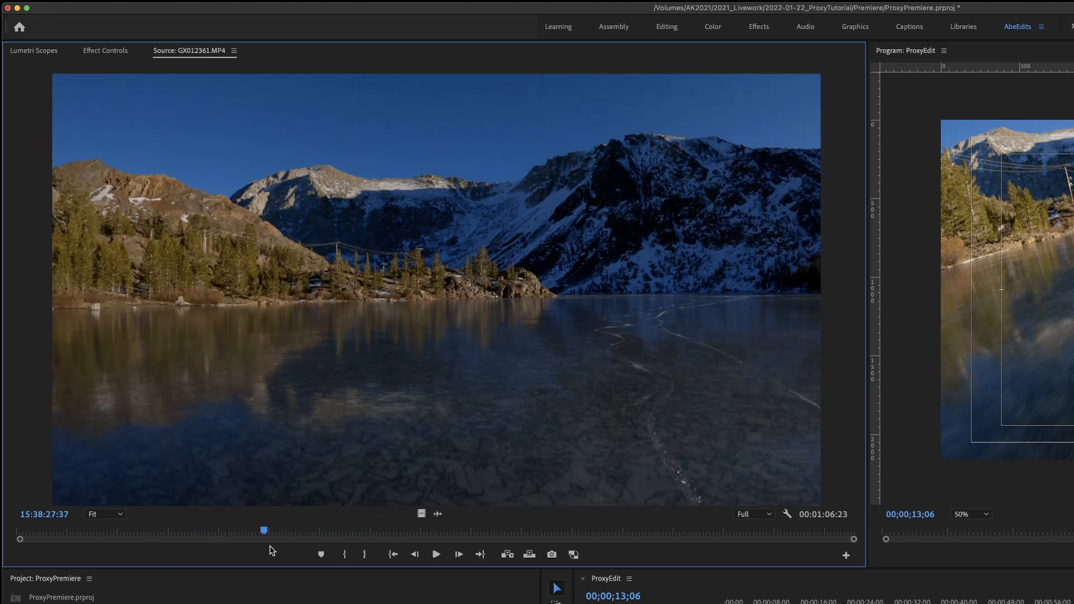
left_click_drag(265, 529, 484, 529)
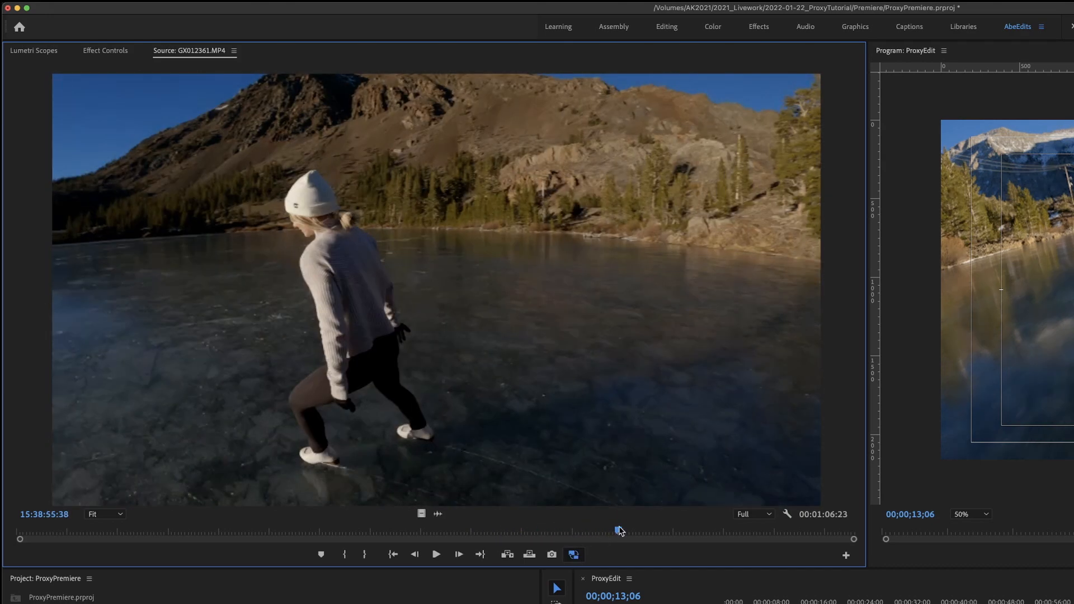
left_click_drag(620, 530, 181, 531)
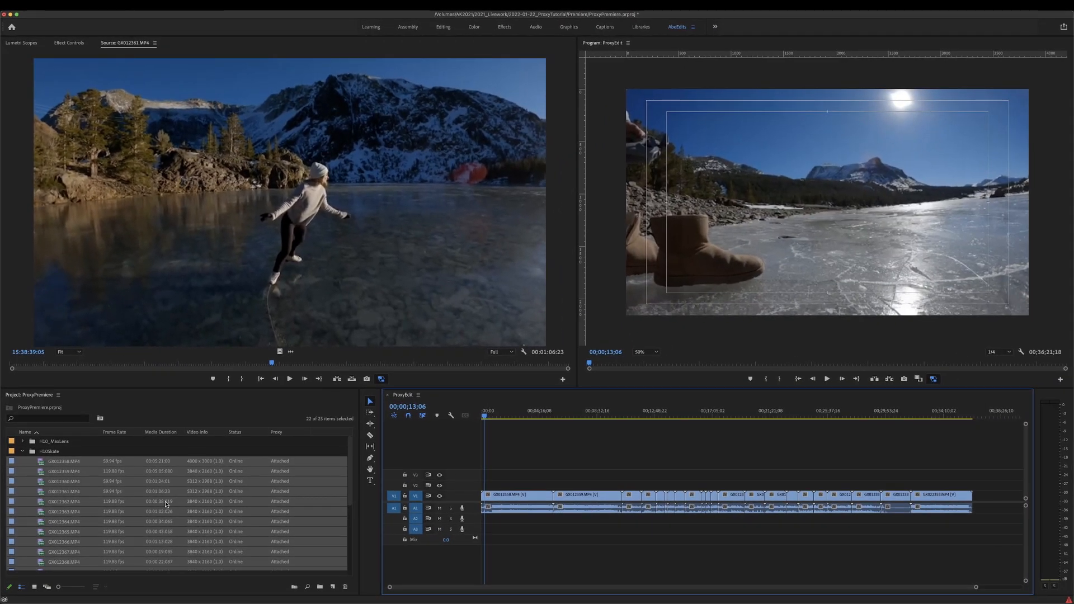
Load GX012364.MP4 in the Source Monitor and scrub the ProxyEdit sequence to about 00;12;21;01
left_click(65, 502)
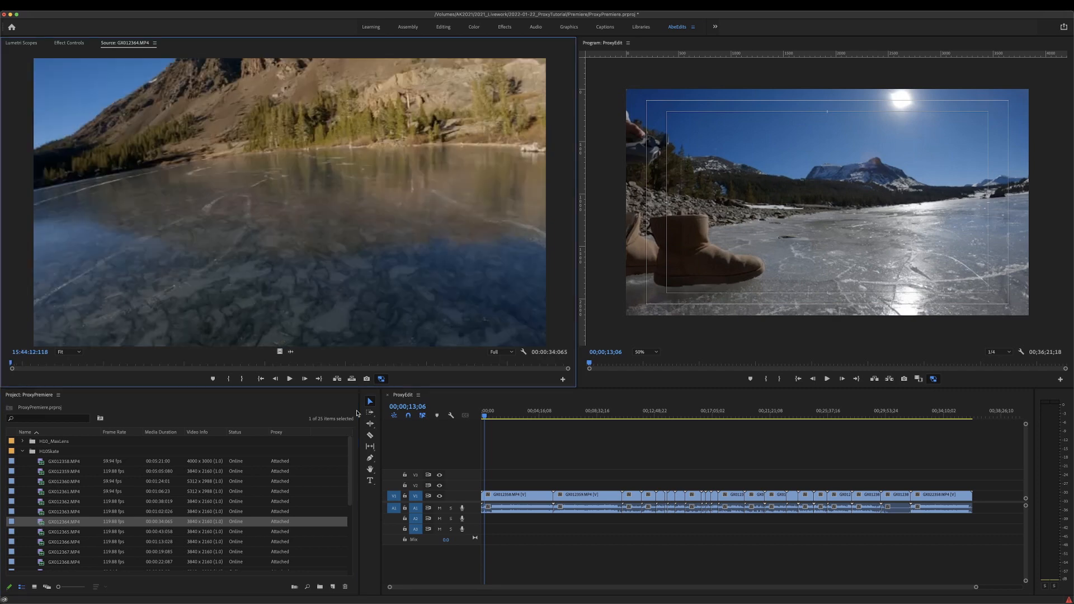
left_click_drag(10, 363, 246, 362)
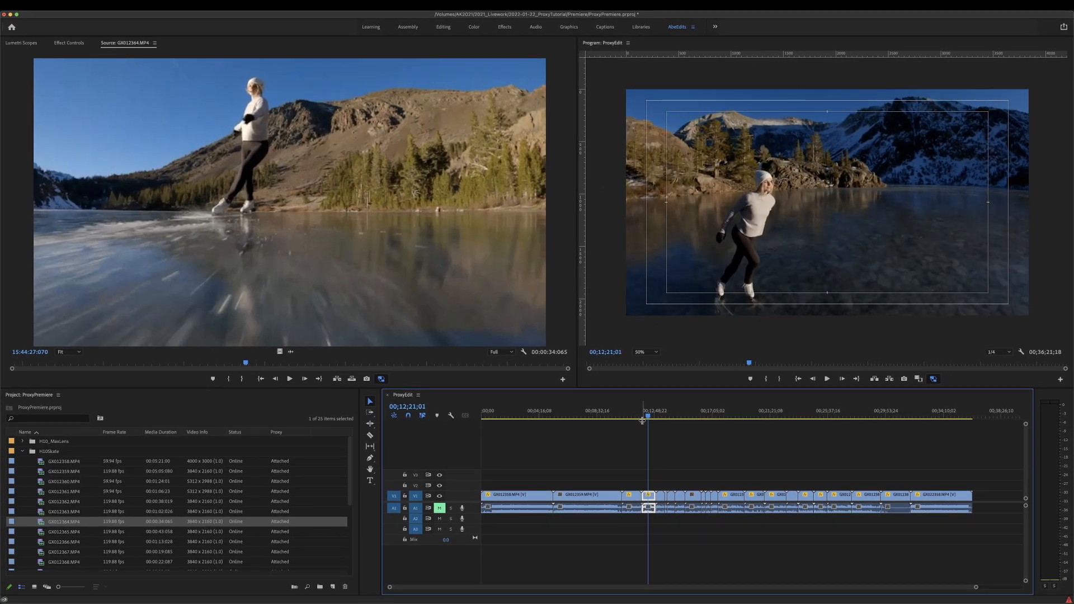
Set the Program Monitor playback resolution to 1/4 and move the playhead near 00;14;08;05
right_click(822, 206)
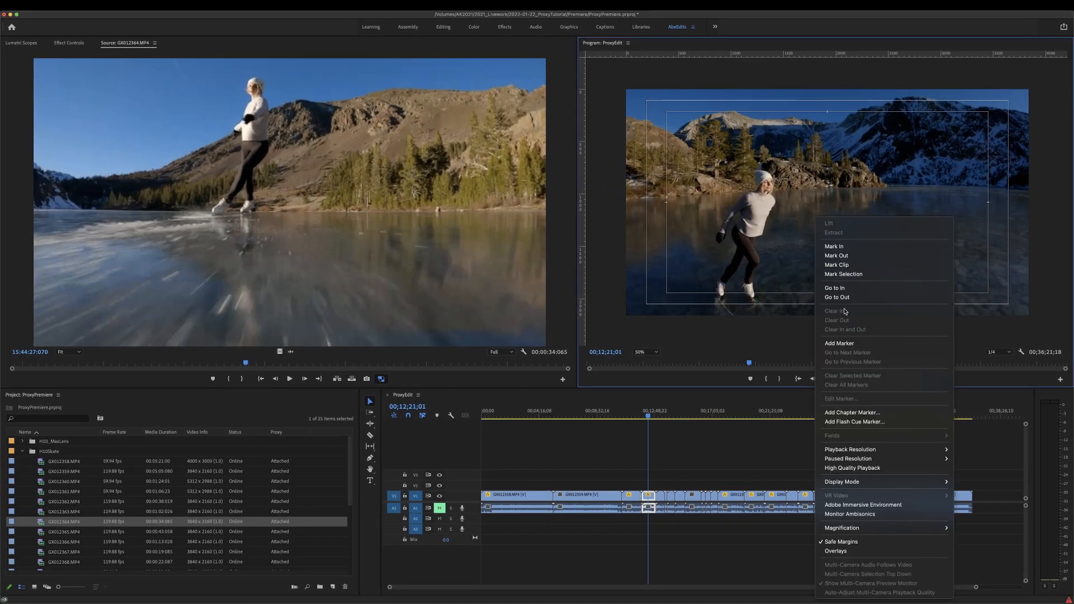
mouse_move(849, 449)
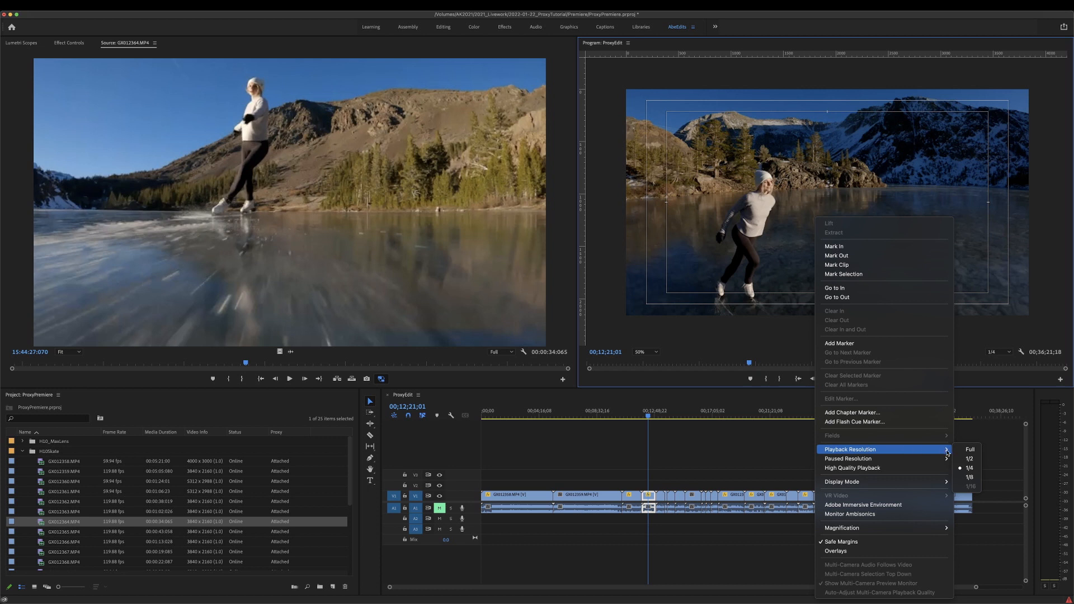
mouse_move(850, 459)
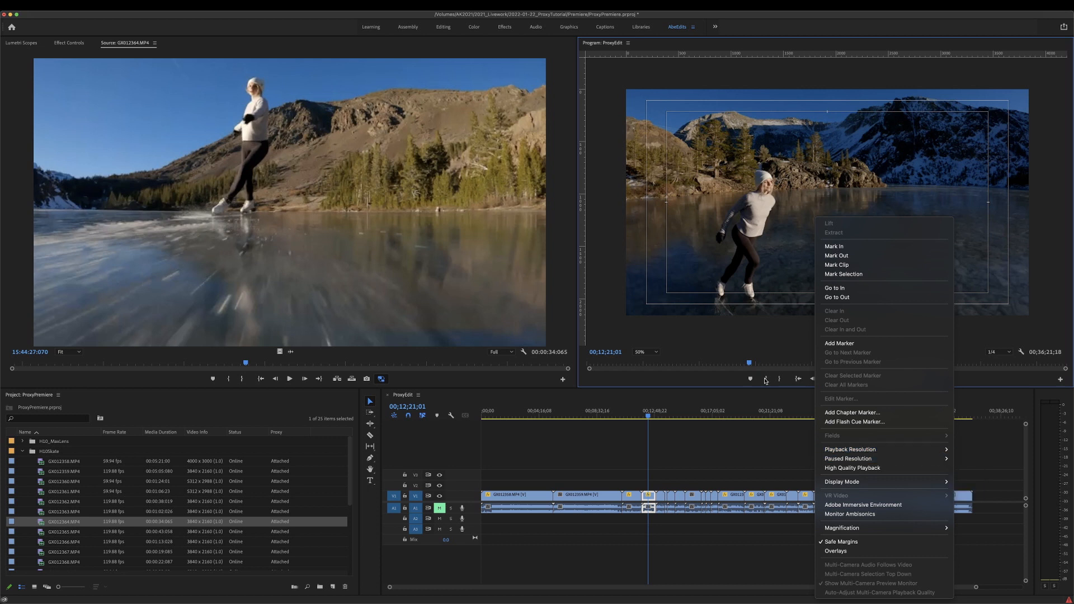
left_click(729, 364)
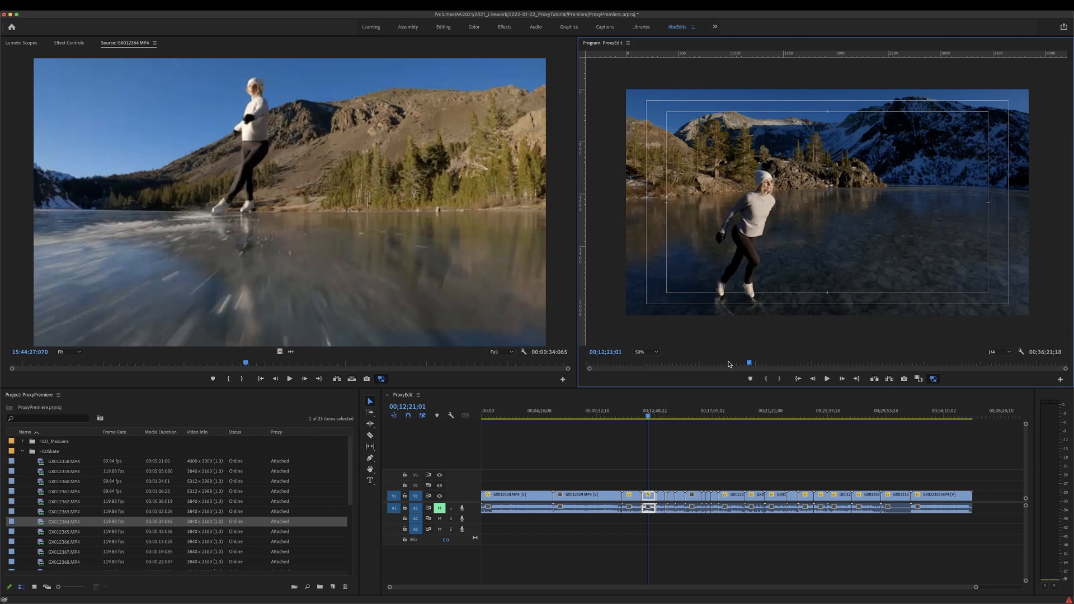
left_click(655, 414)
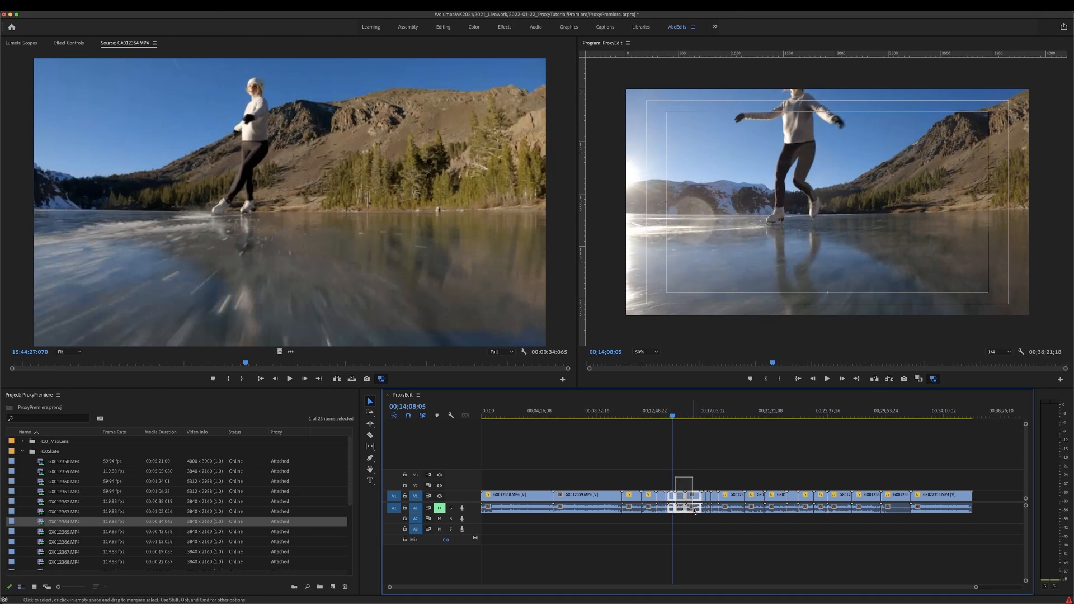
right_click(691, 506)
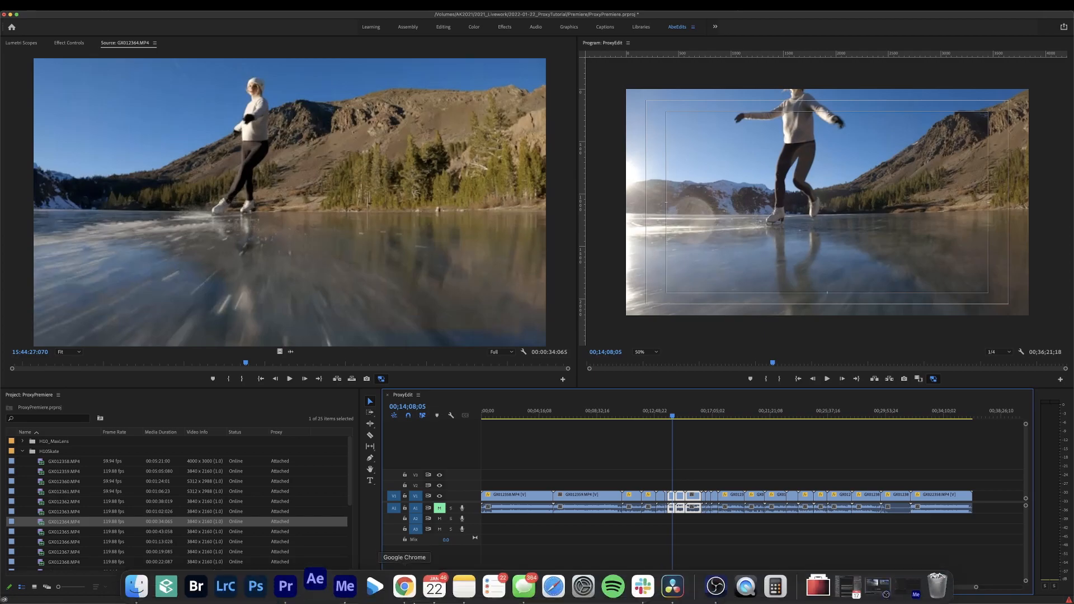
Switch to After Effects and scrub ProxyPremiere Linked Comp 02 with its three skating clips
left_click(314, 586)
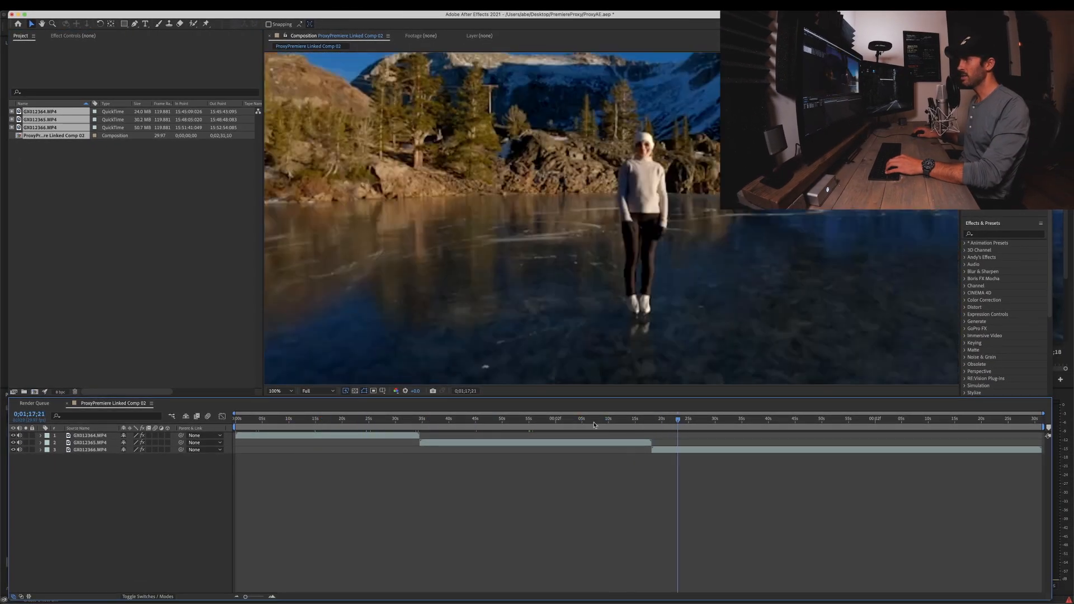
left_click(486, 418)
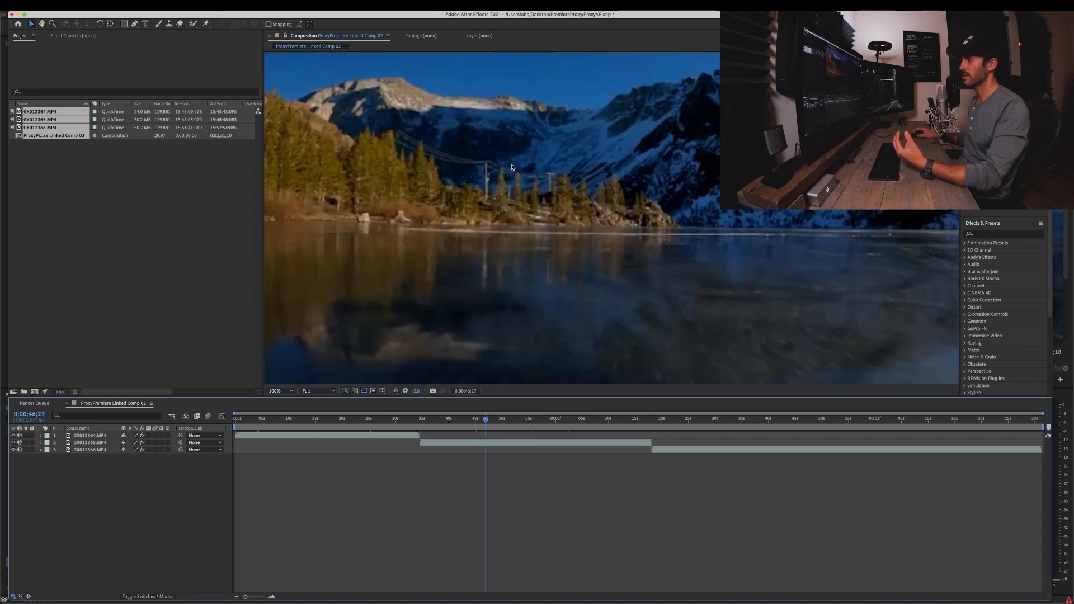
mouse_move(439, 229)
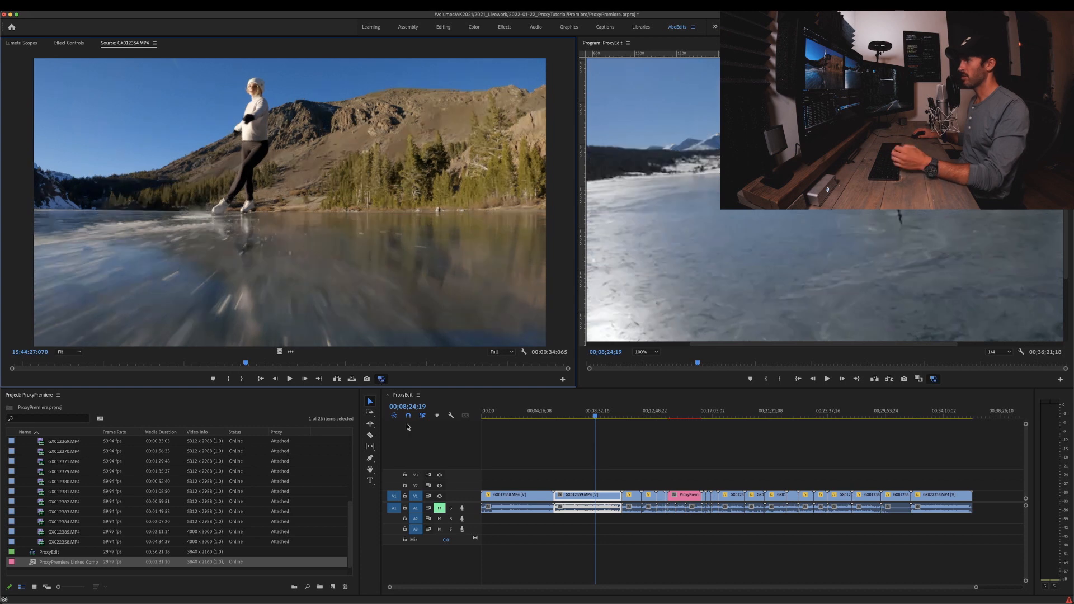
Back in the ProxyEdit sequence with the linked comp, move the playhead earlier and bring up the File menu
left_click(559, 416)
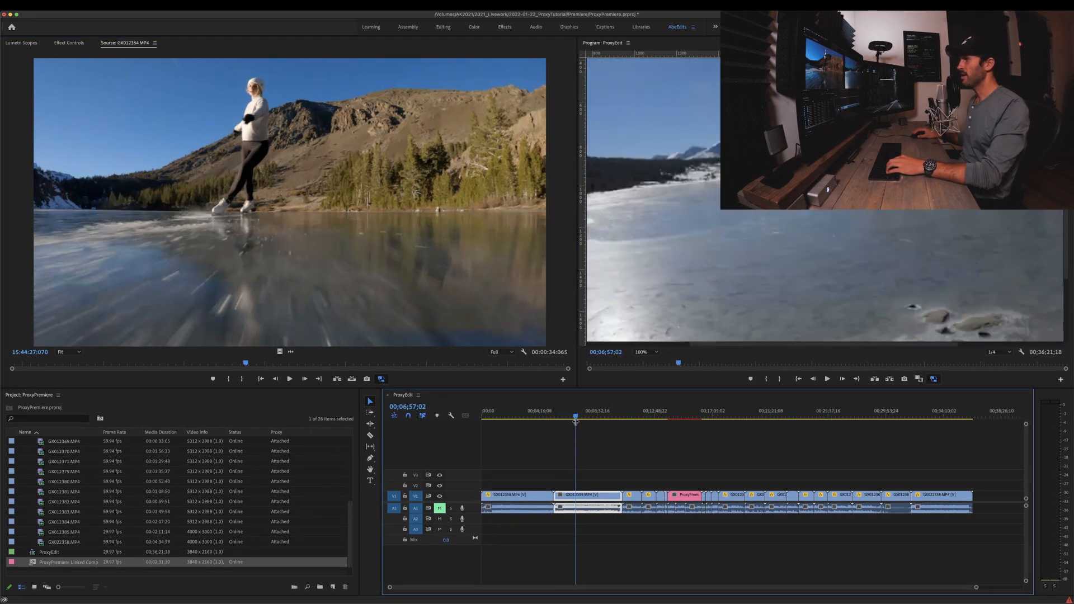
left_click(7, 26)
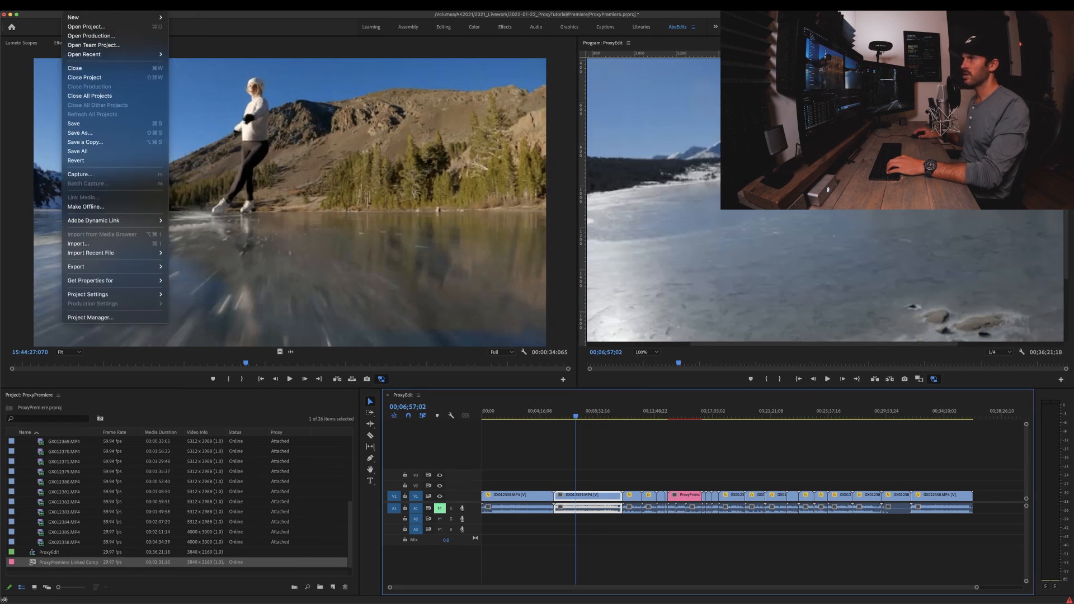